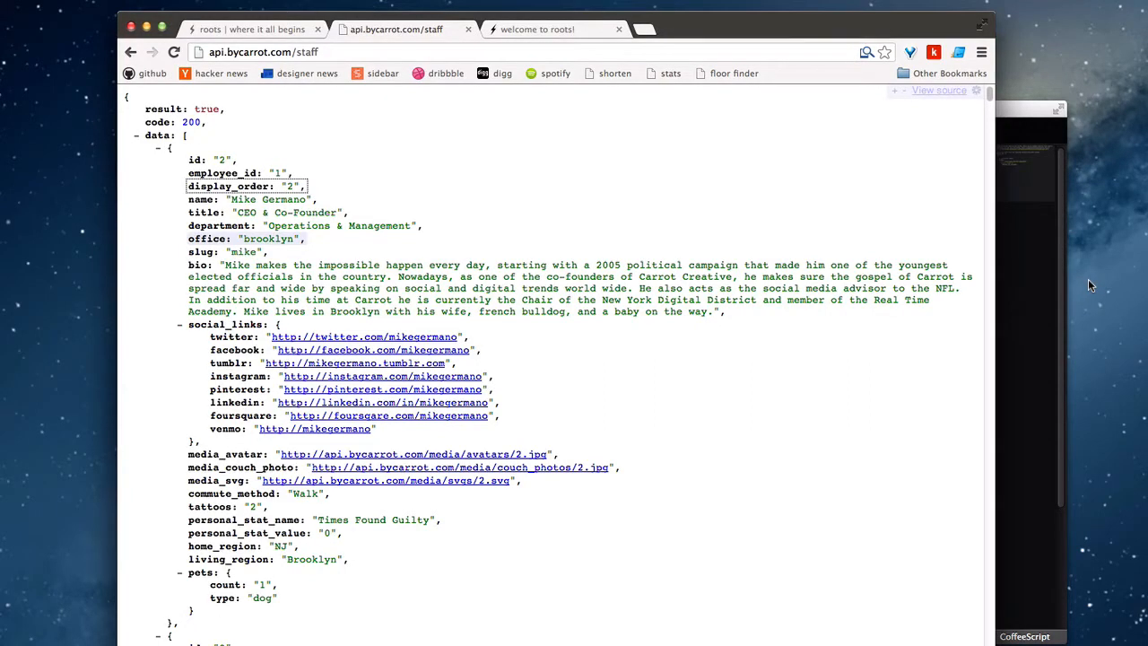
mouse_move(865, 229)
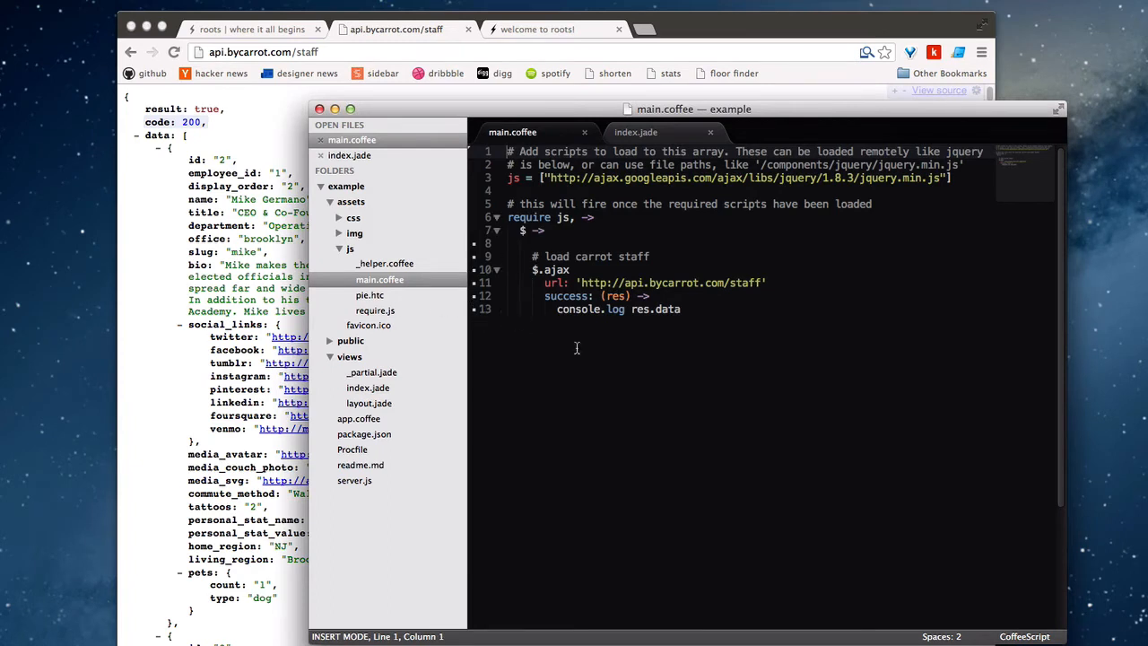
mouse_move(614, 370)
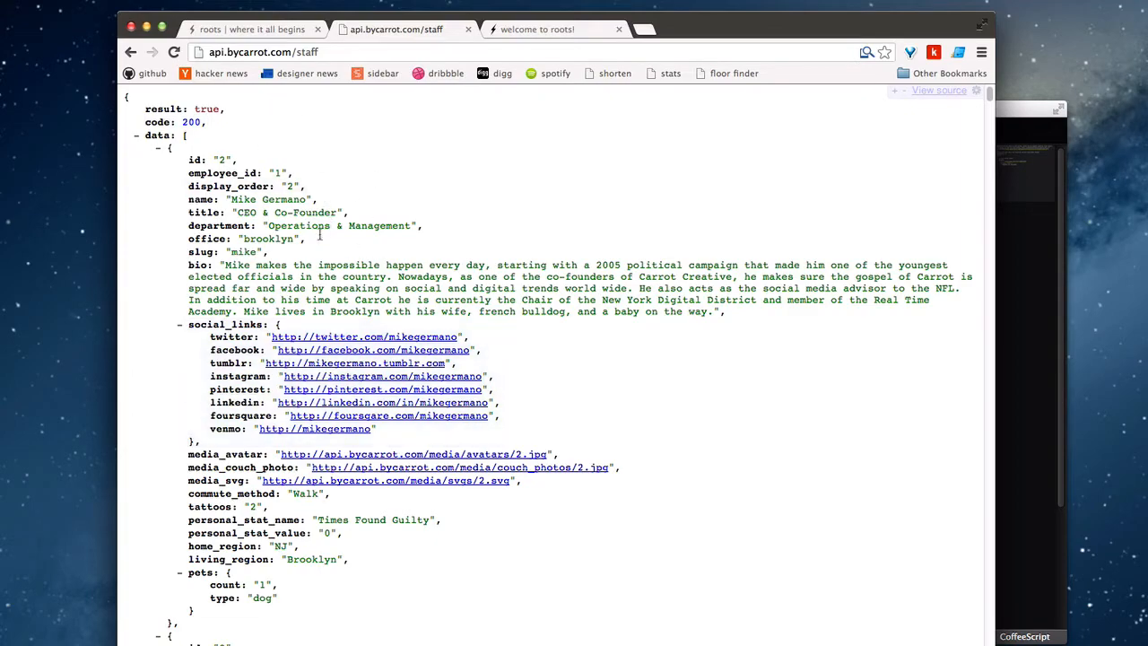
- Scroll down through the staff JSON records in the API response
scroll("down", 3)
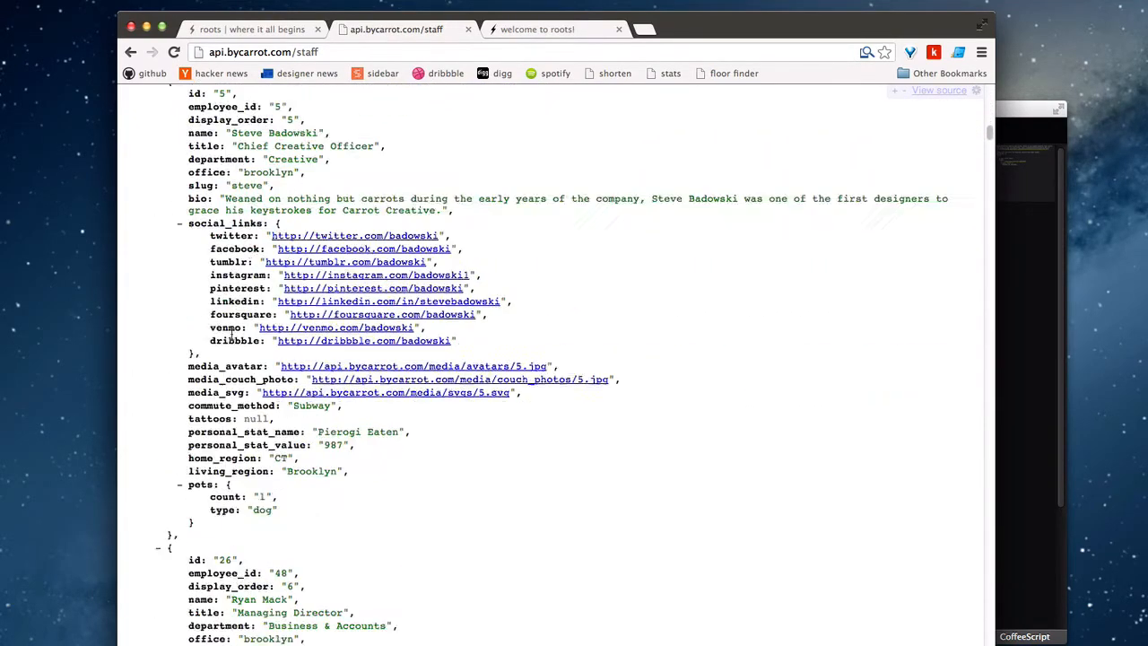
scroll("down", 3)
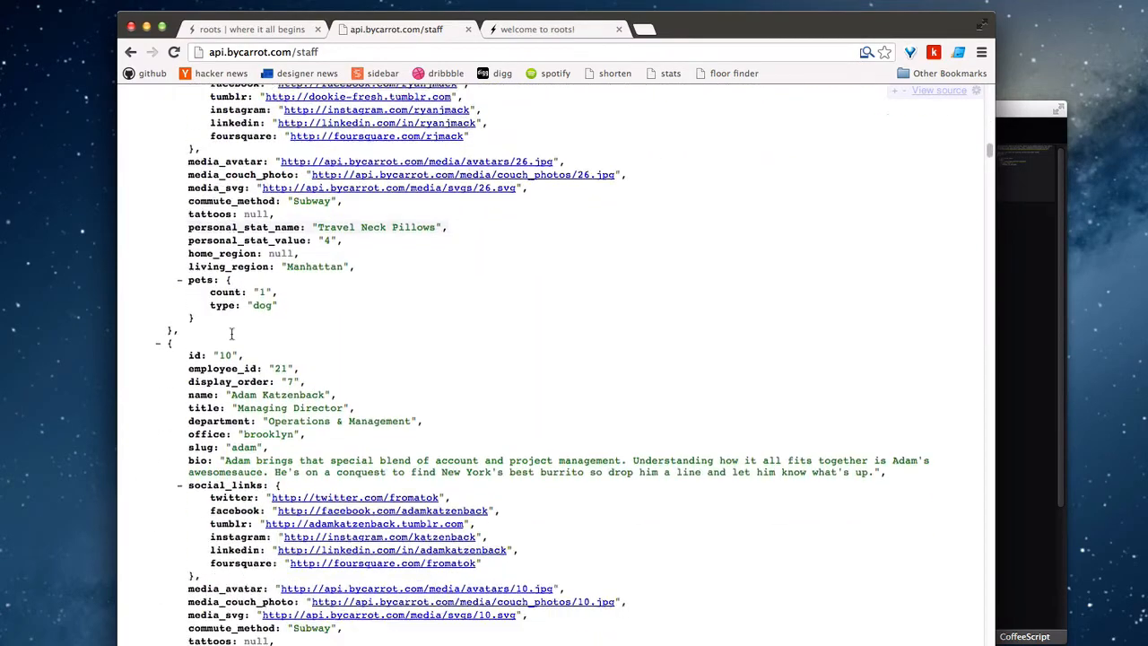
scroll("down", 3)
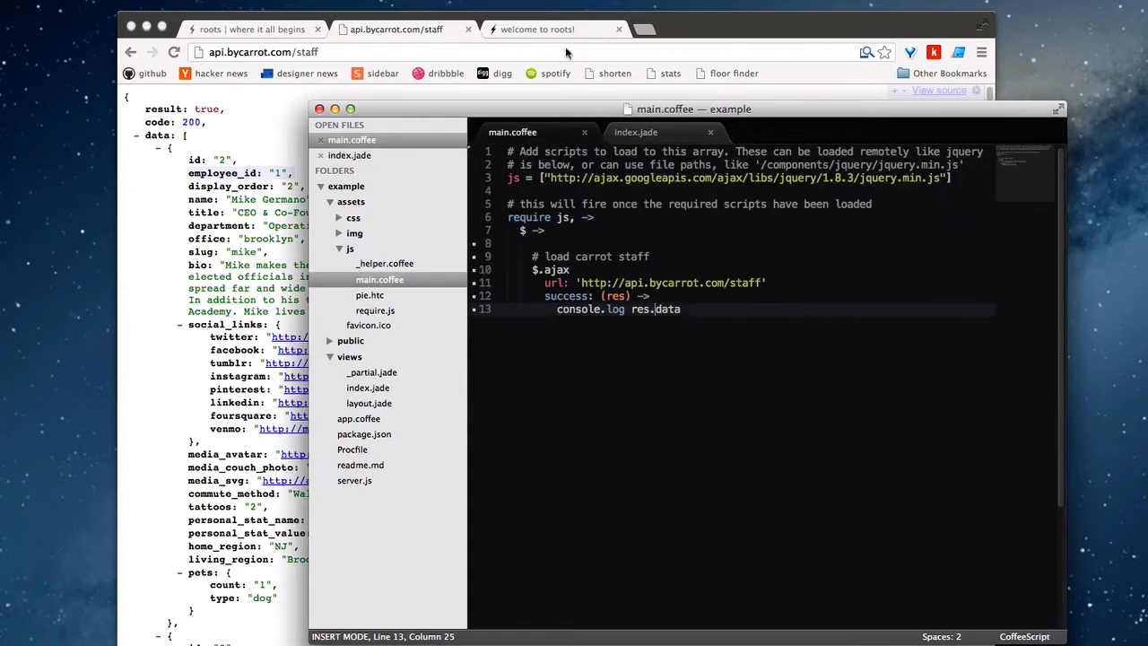
- Show the localhost:1111 Carrot Staff tab and expand the logged staff array's first record
left_click(539, 28)
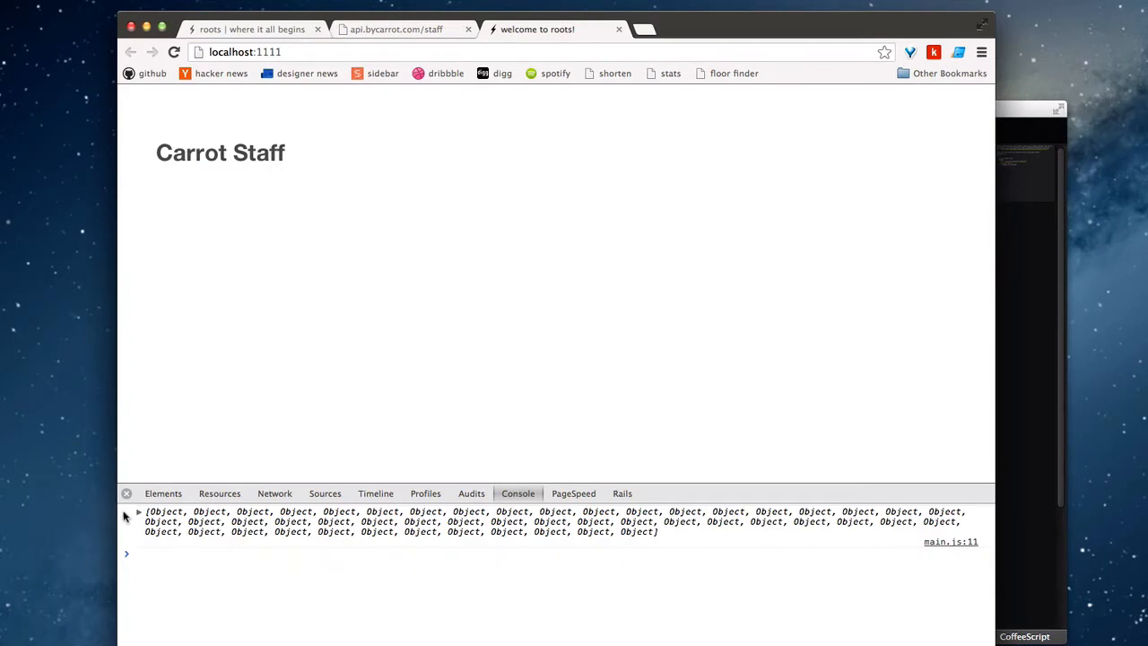
left_click(125, 512)
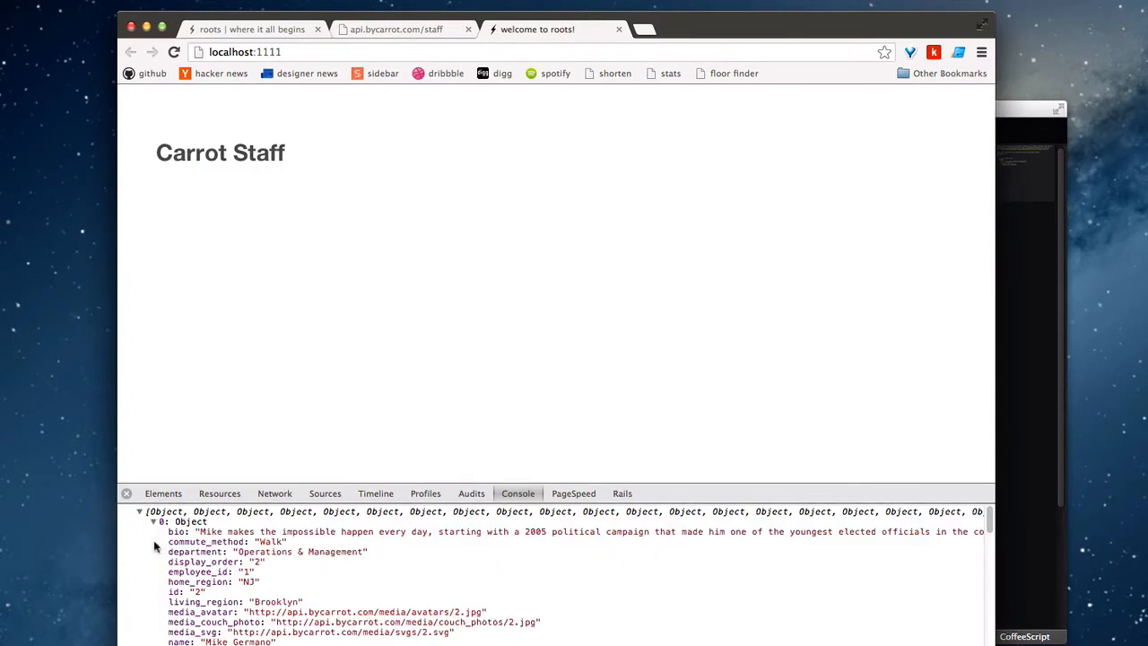
left_click(153, 520)
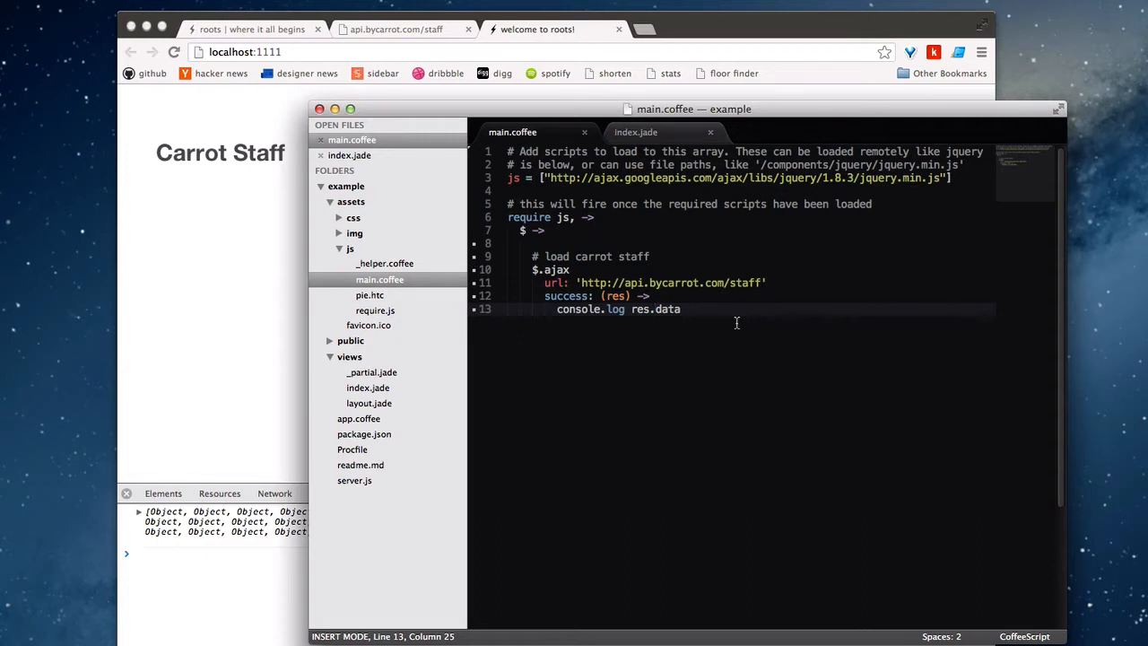
mouse_move(740, 327)
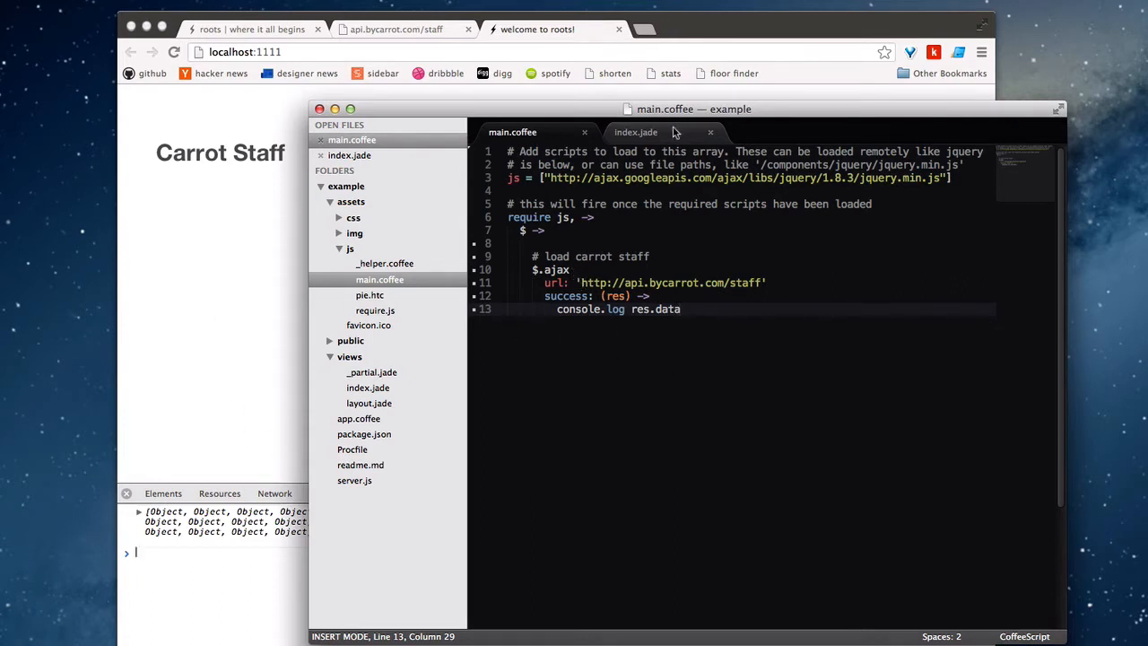
left_click(636, 133)
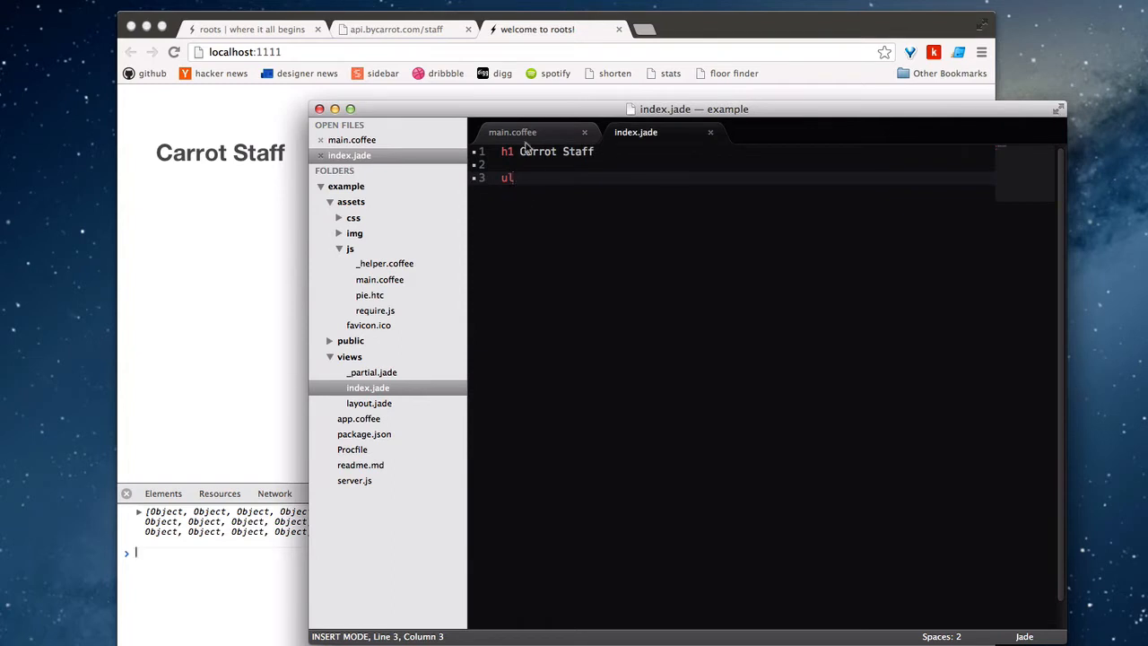
left_click(513, 132)
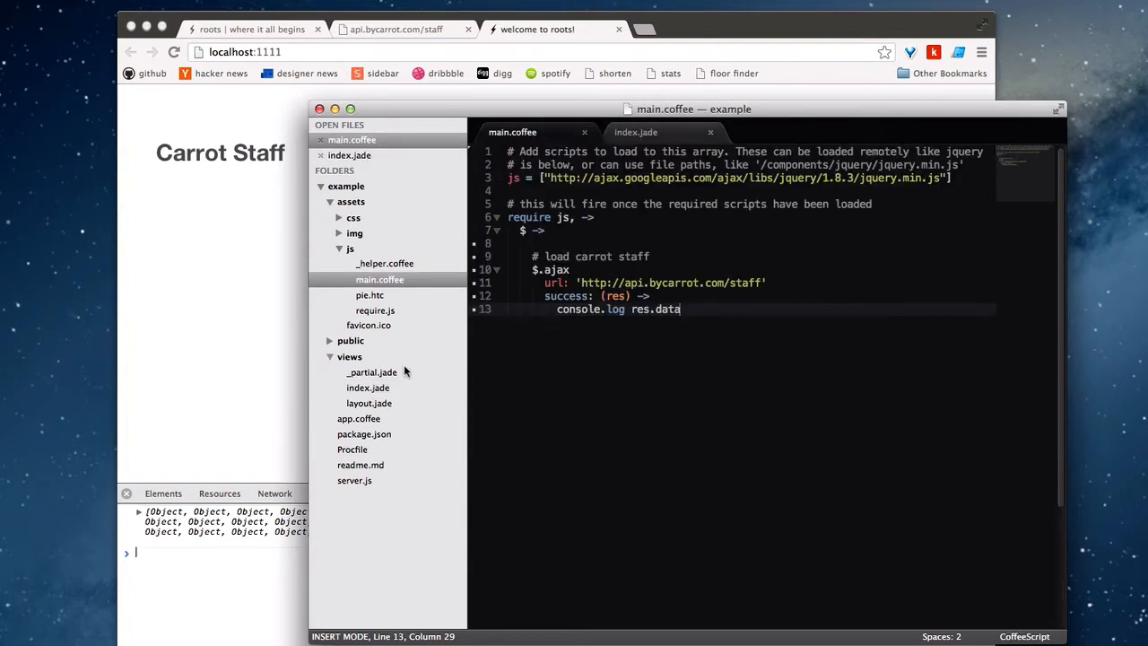
- Uncomment exports.templates = 'views/templates' in app.coffee and save it
left_click(359, 418)
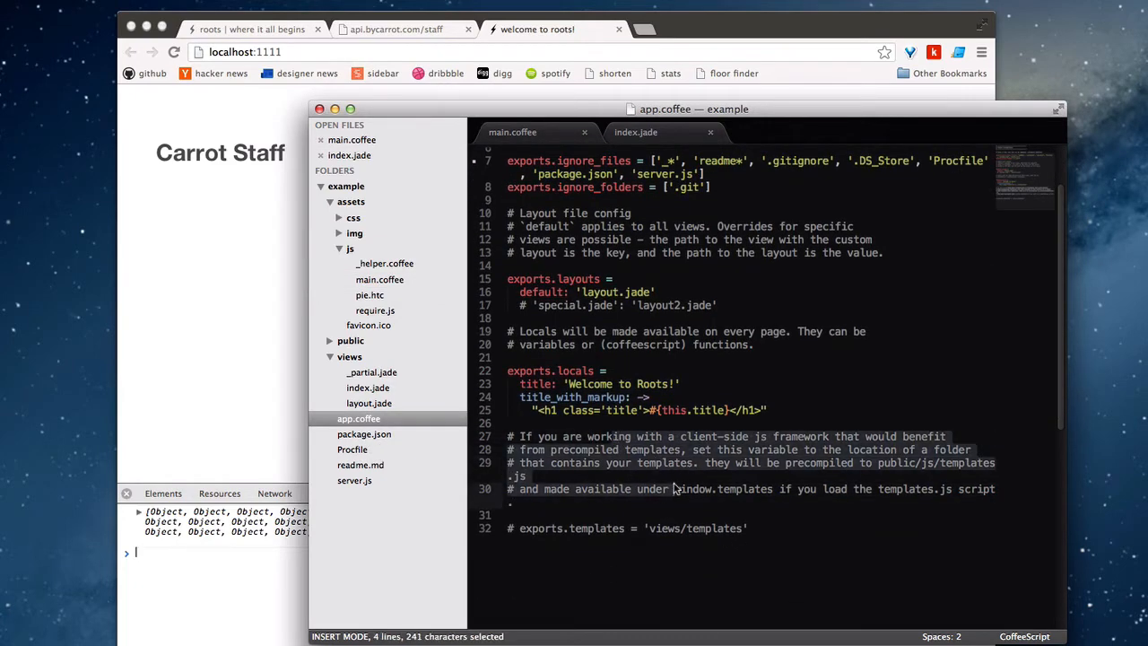
left_click(777, 488)
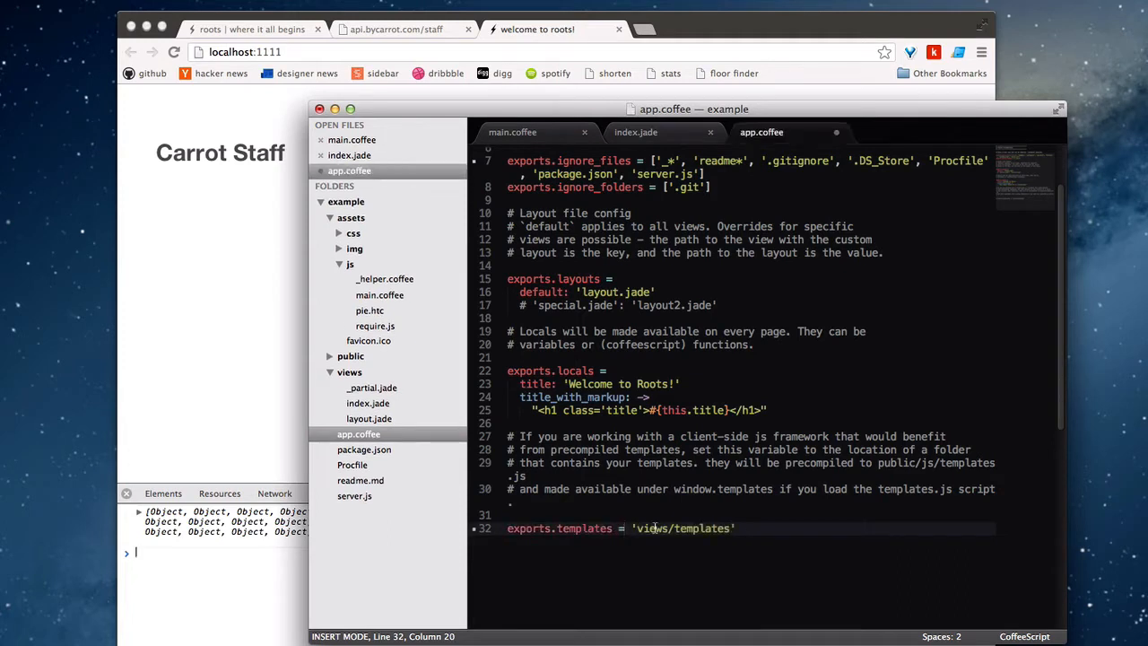
key("cmd+s")
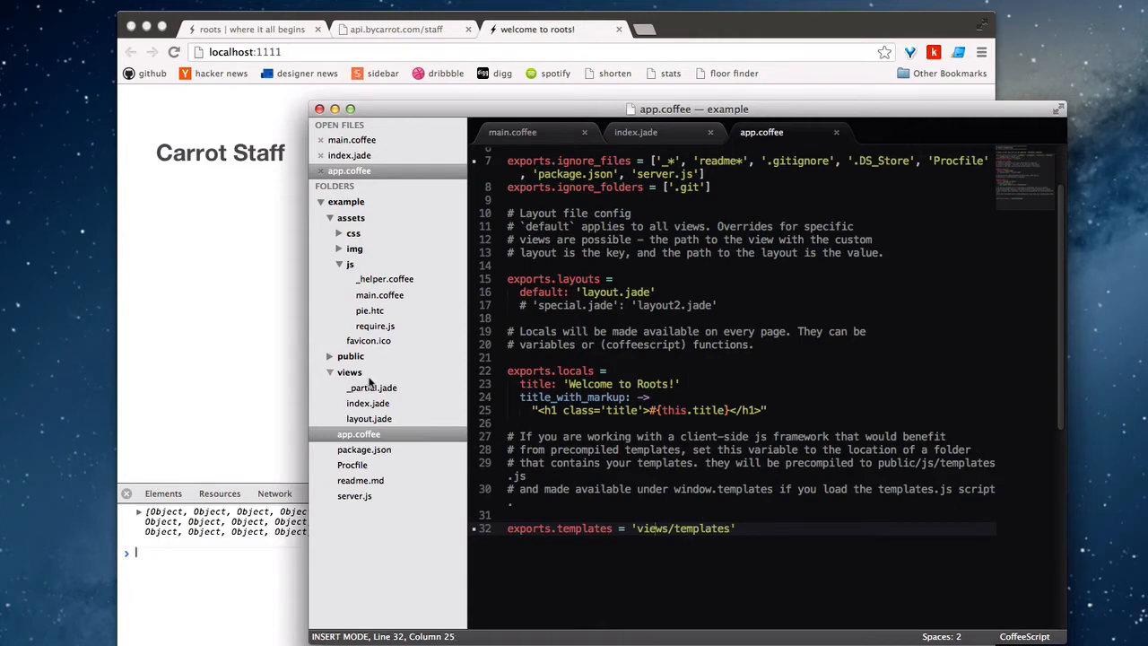
- Create a new templates folder inside the views folder
right_click(349, 372)
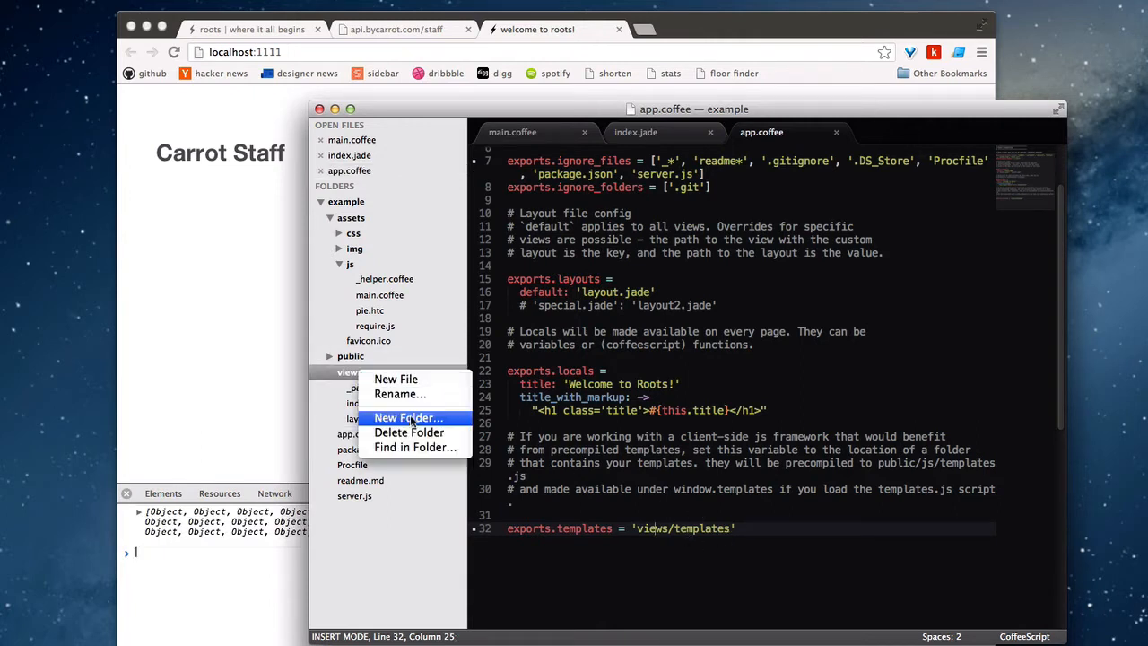
left_click(409, 418)
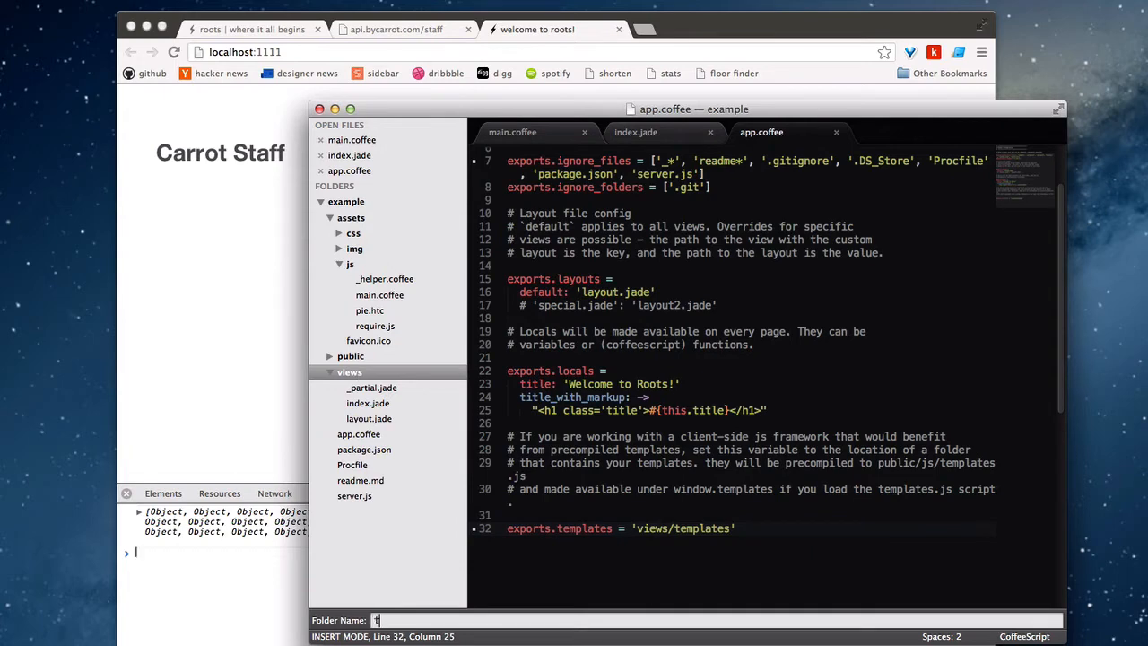
type("emplates")
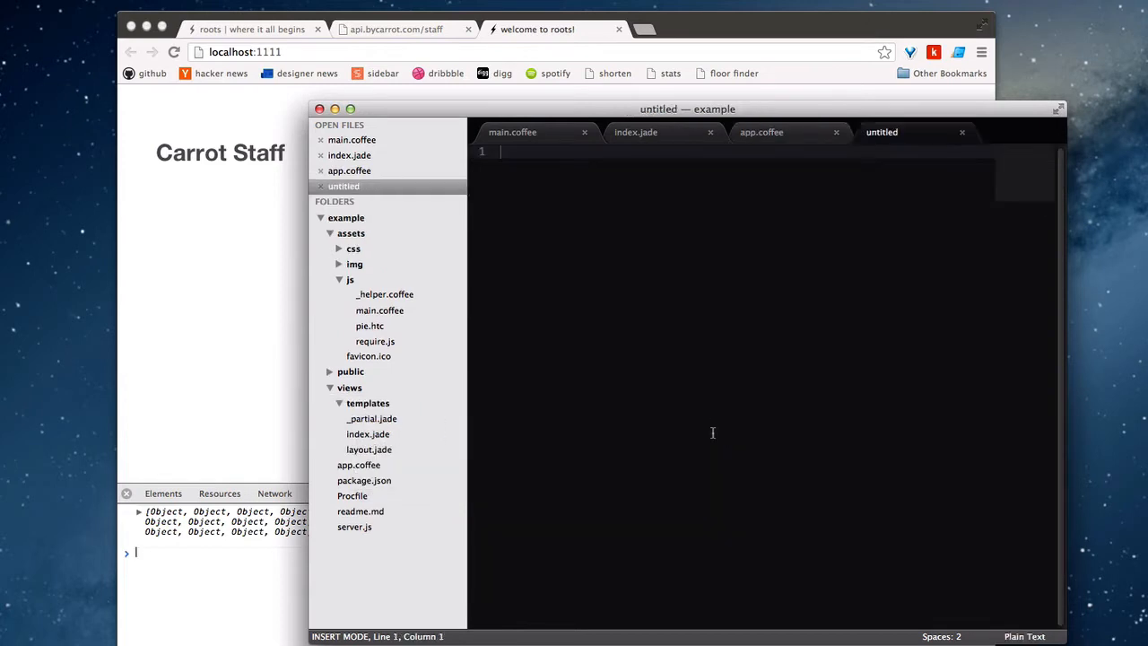
- Save a new empty file named staff into the templates folder
key("cmd+s")
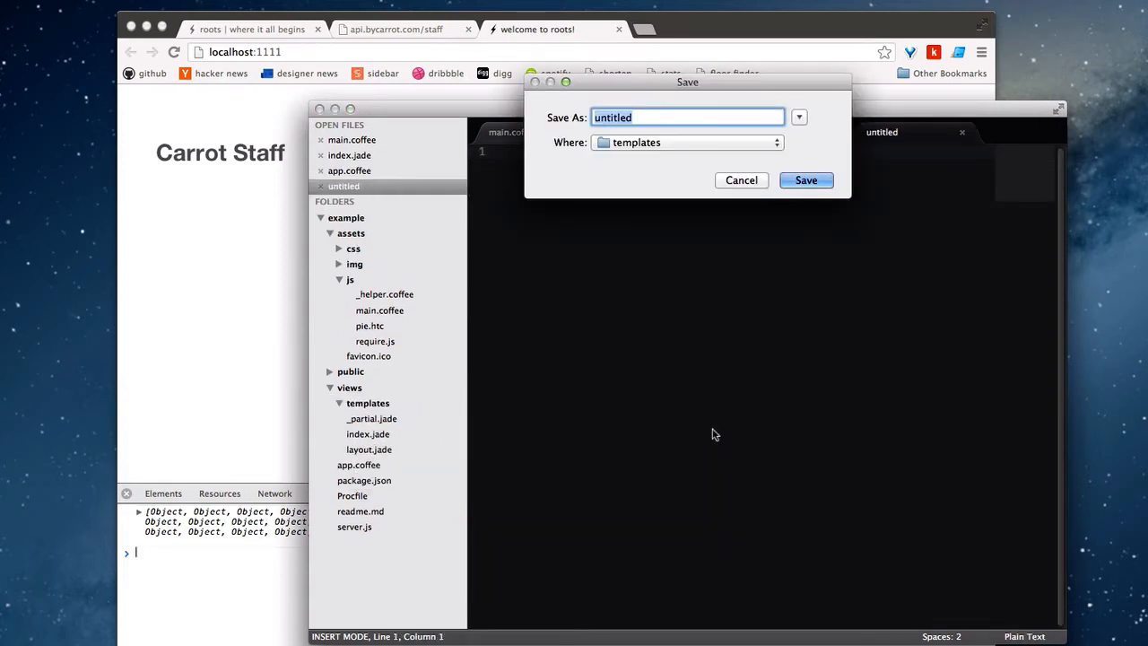
type("staff")
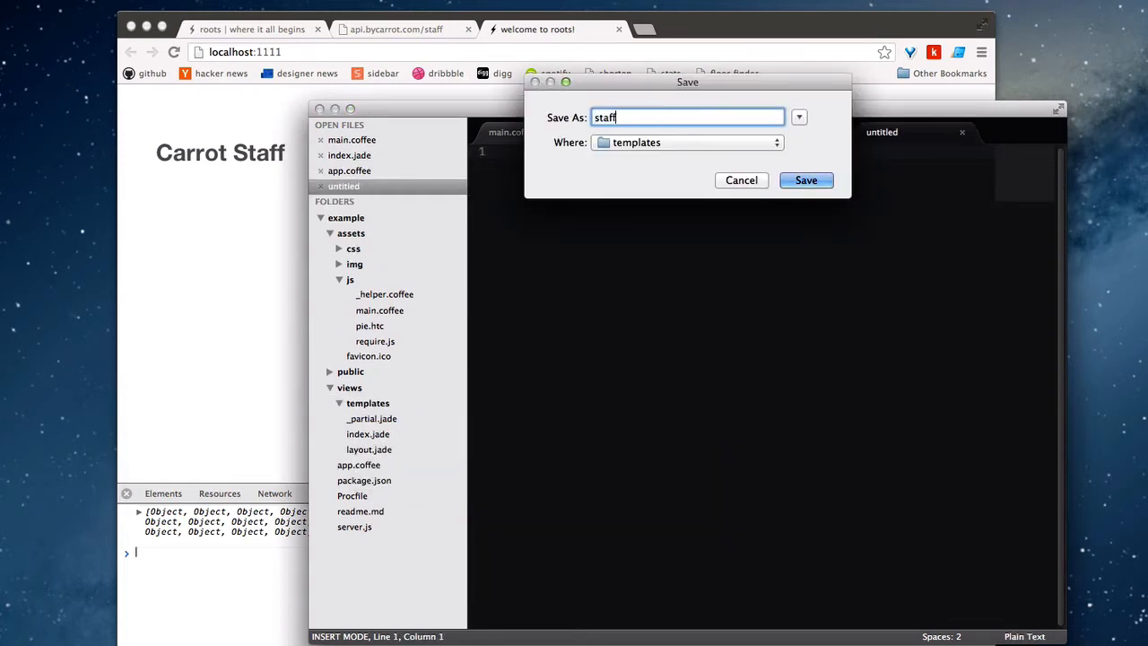
left_click(805, 179)
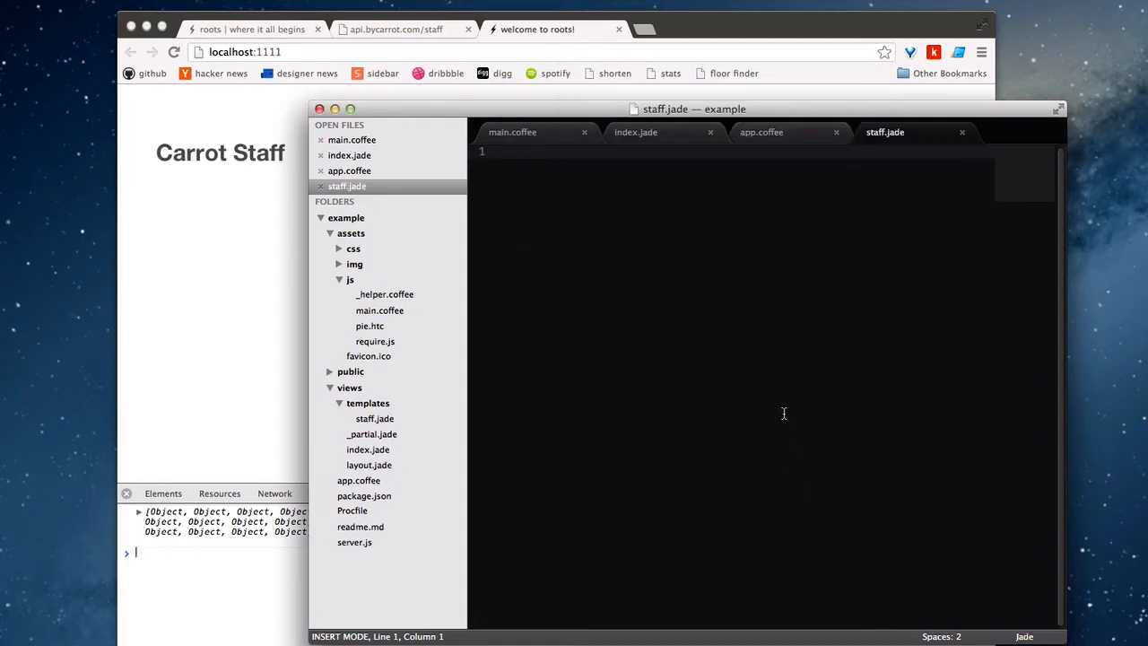
mouse_move(758, 388)
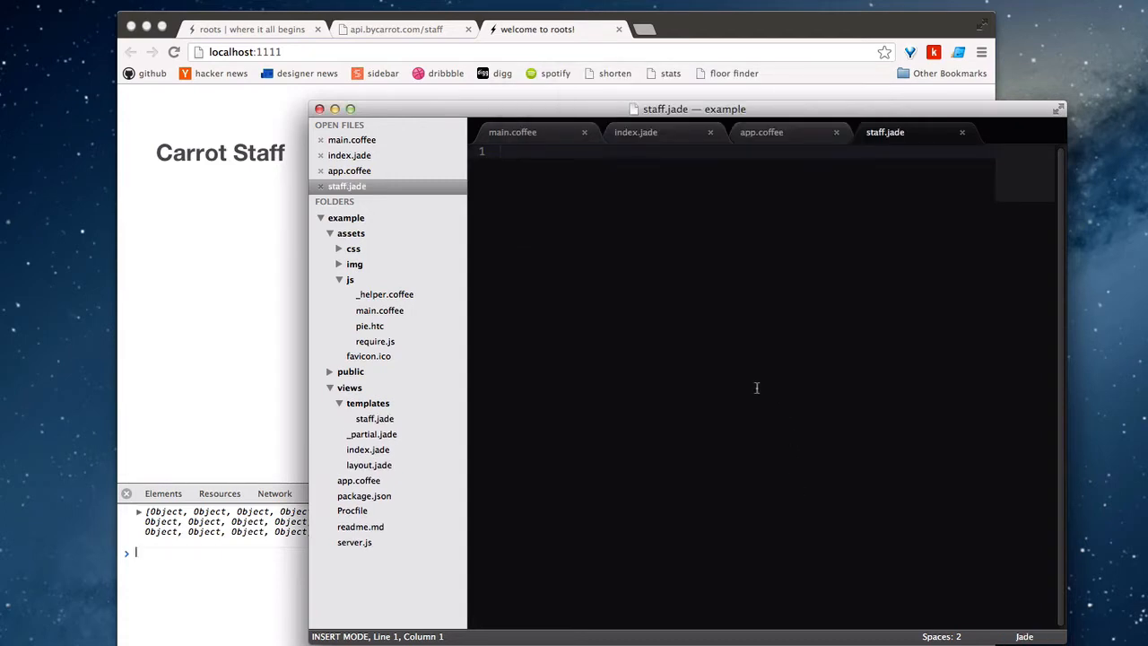
- Start staff.jade with a list item and an indented 'p=' line beneath it
type("h1")
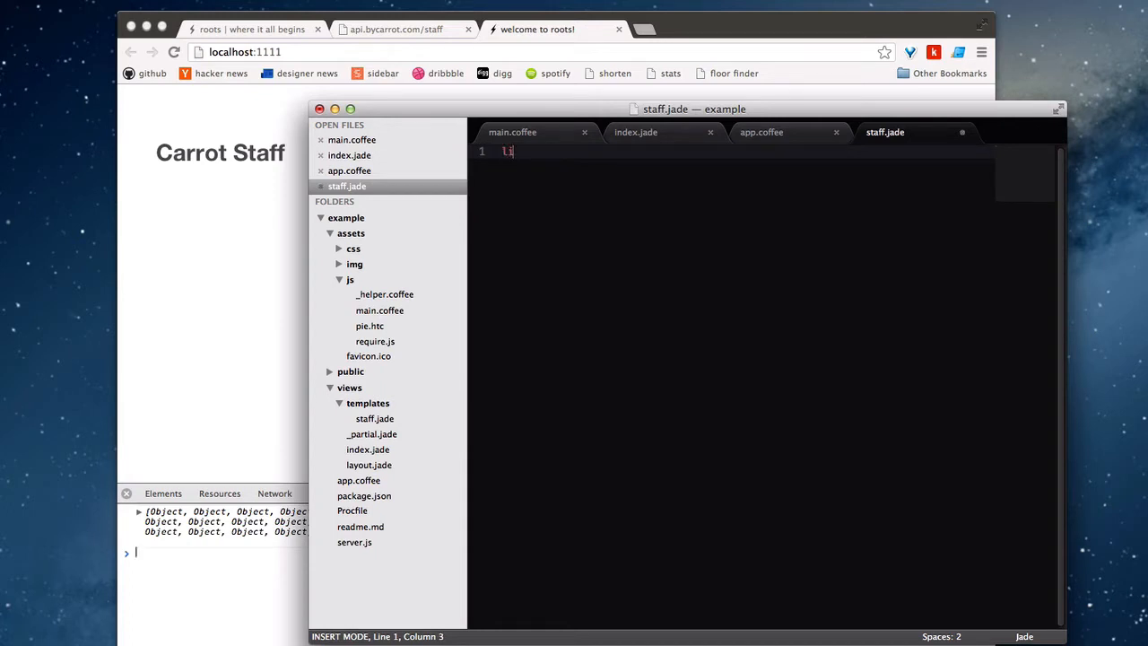
key("enter")
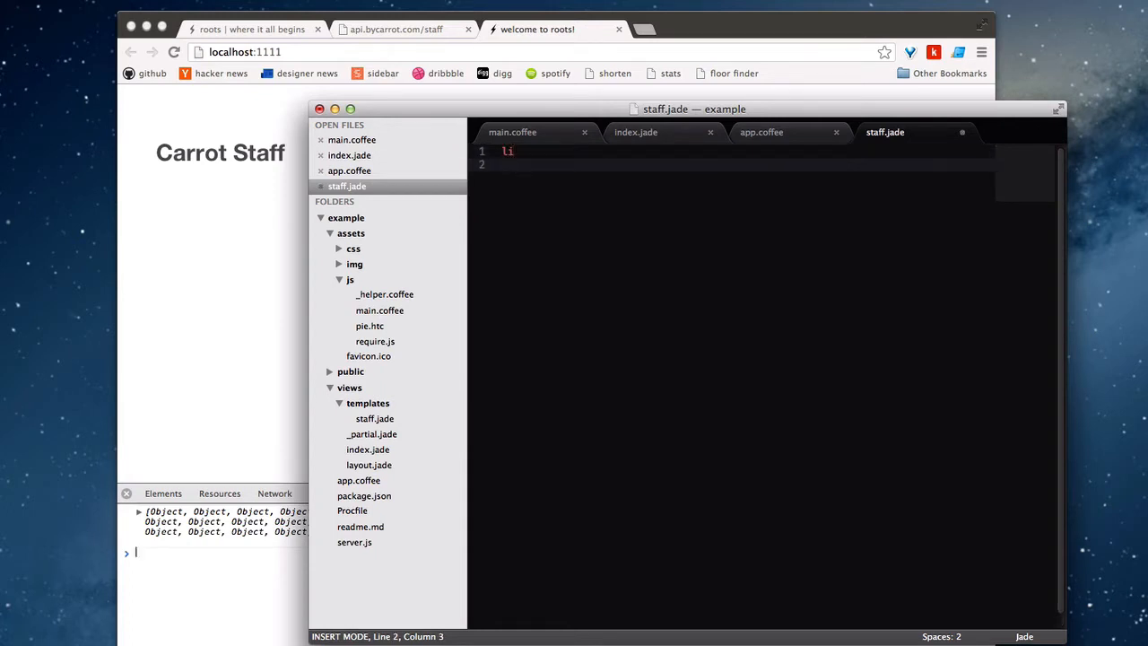
type("p=")
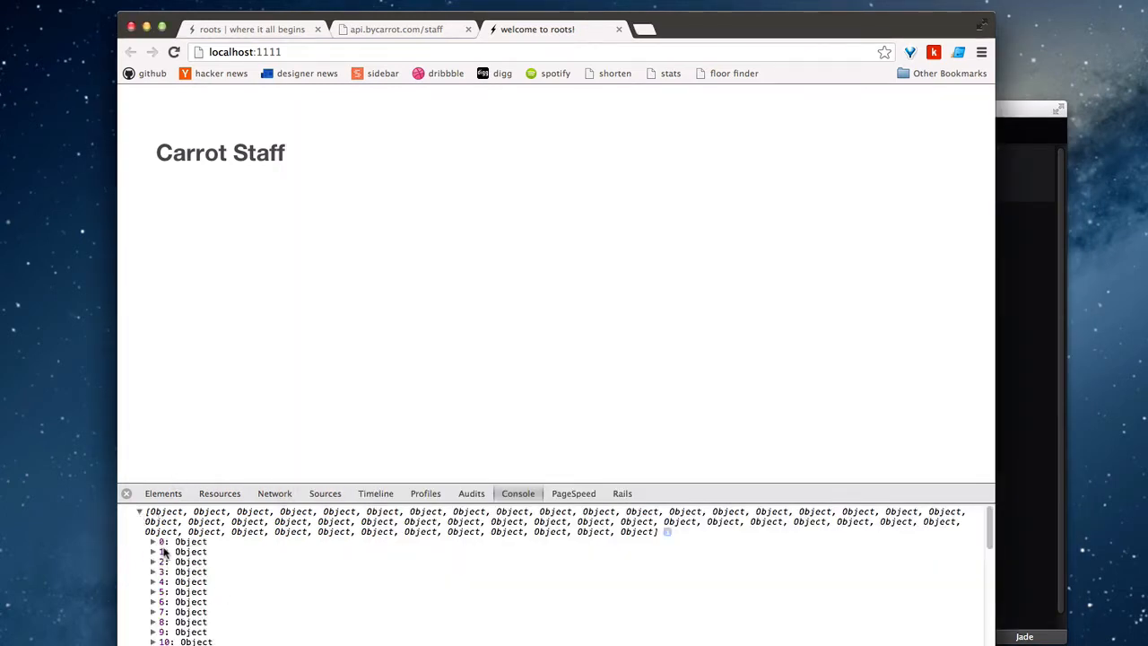
- Expand the first staff record in the Chrome console to review its fields
left_click(153, 541)
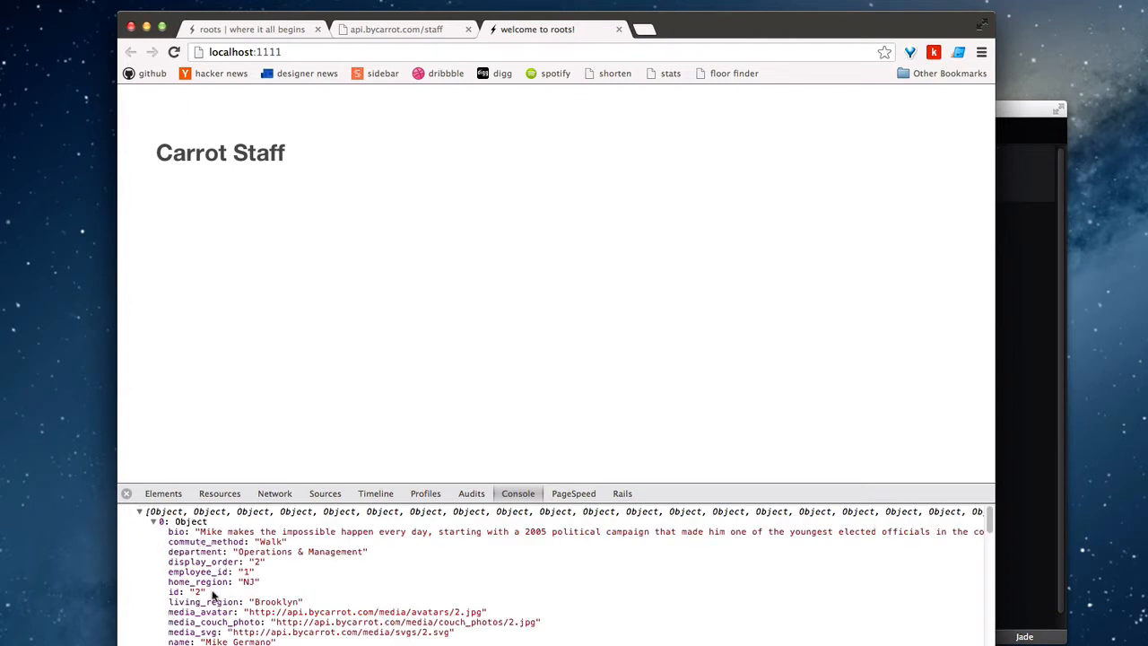
scroll("down", 3)
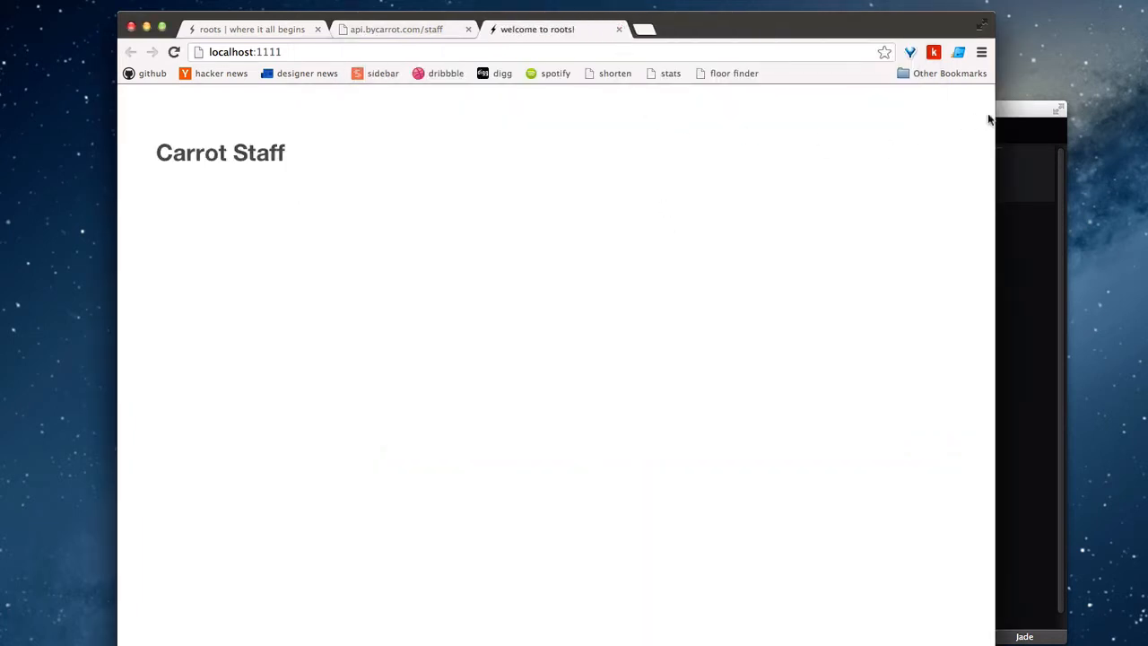
- Finish the line as 'p= name', then open public/js/templates.js to check the compiled output
key("F12")
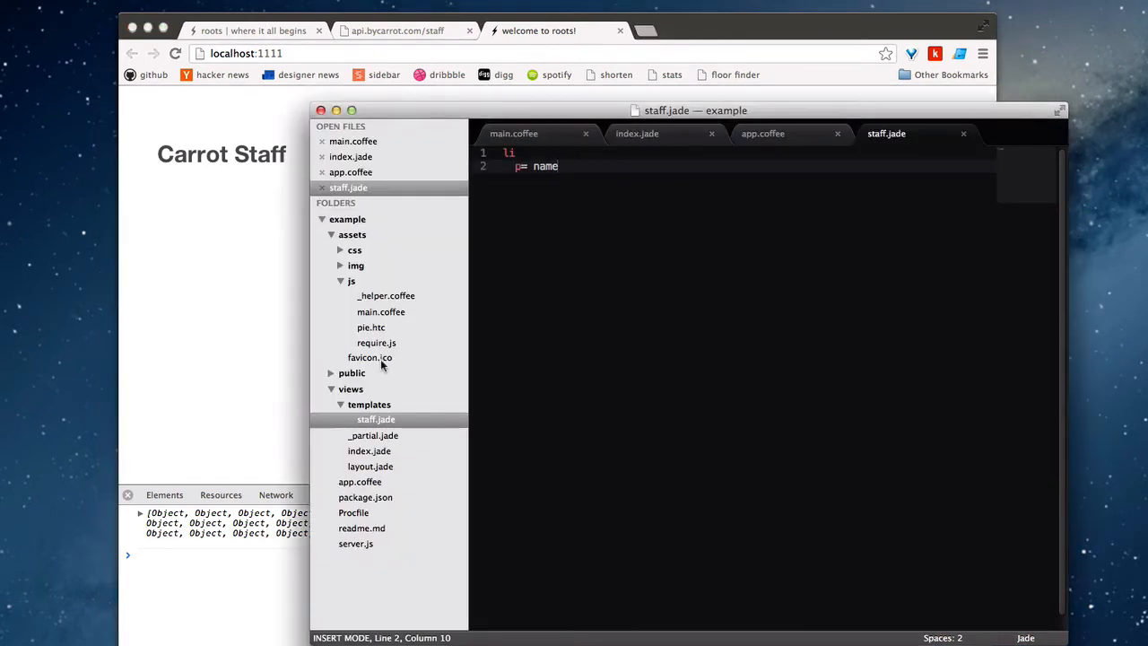
left_click(351, 371)
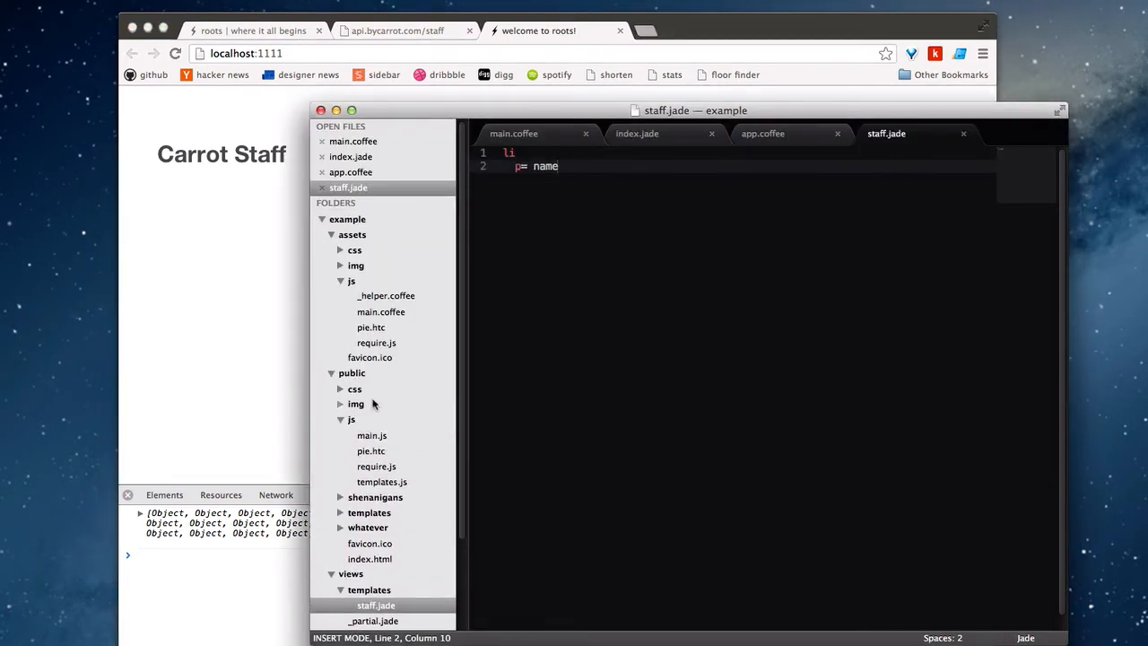
left_click(380, 481)
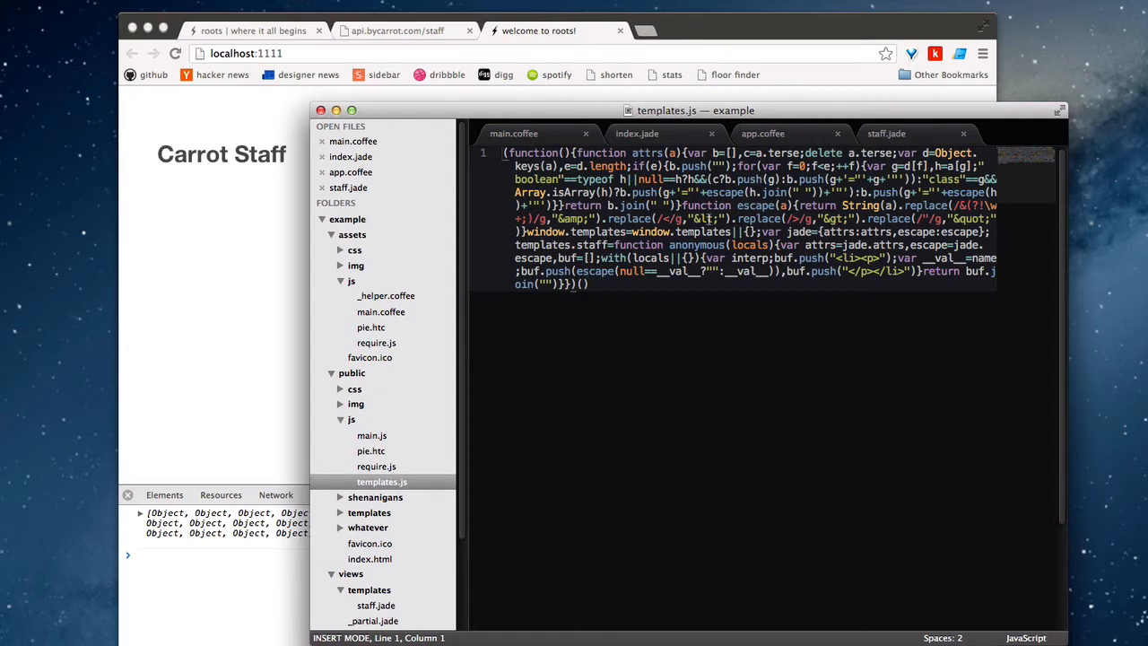
mouse_move(655, 276)
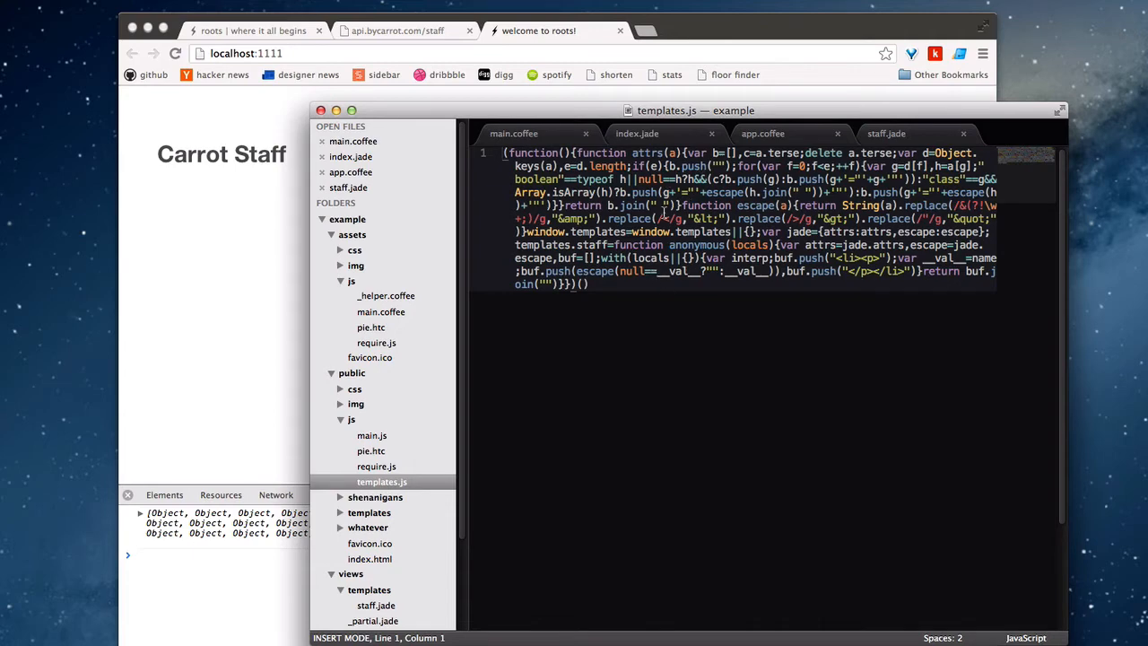
mouse_move(384, 436)
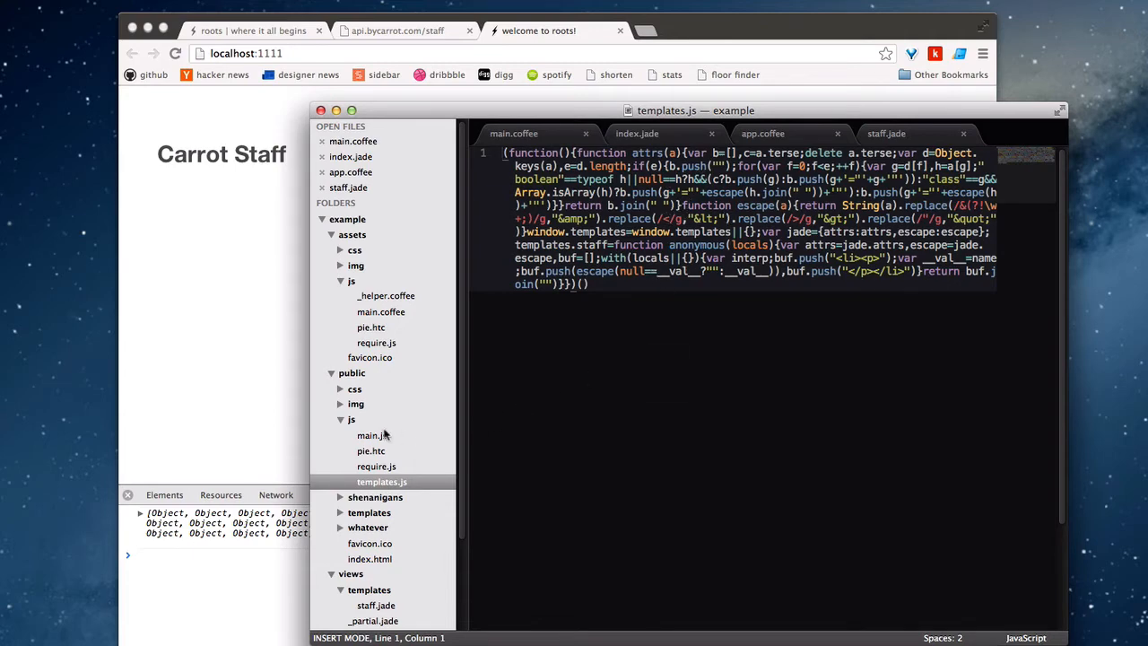
mouse_move(392, 472)
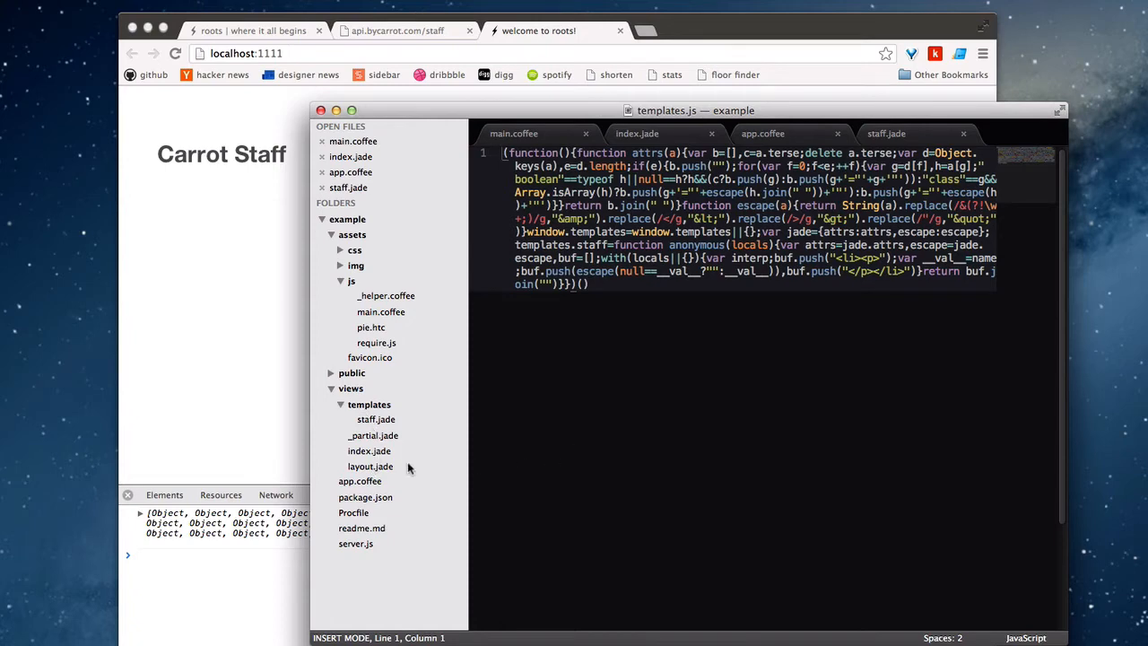
- Replace layout.jade's require.js script line with script(src='/js/main.js')
left_click(369, 467)
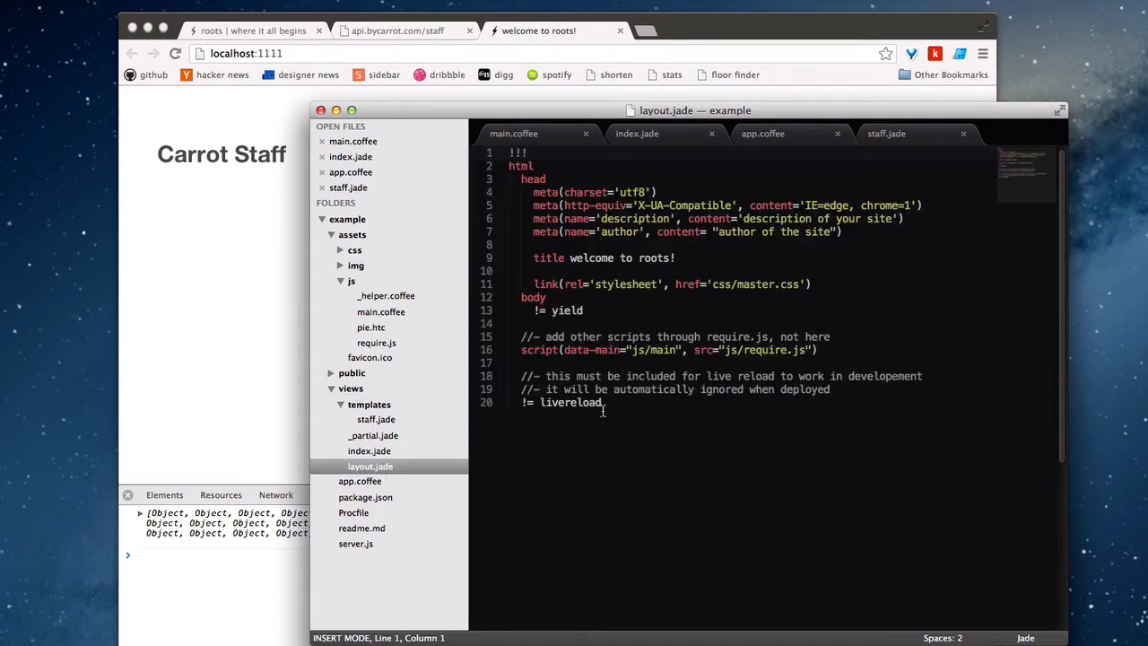
left_click(646, 350)
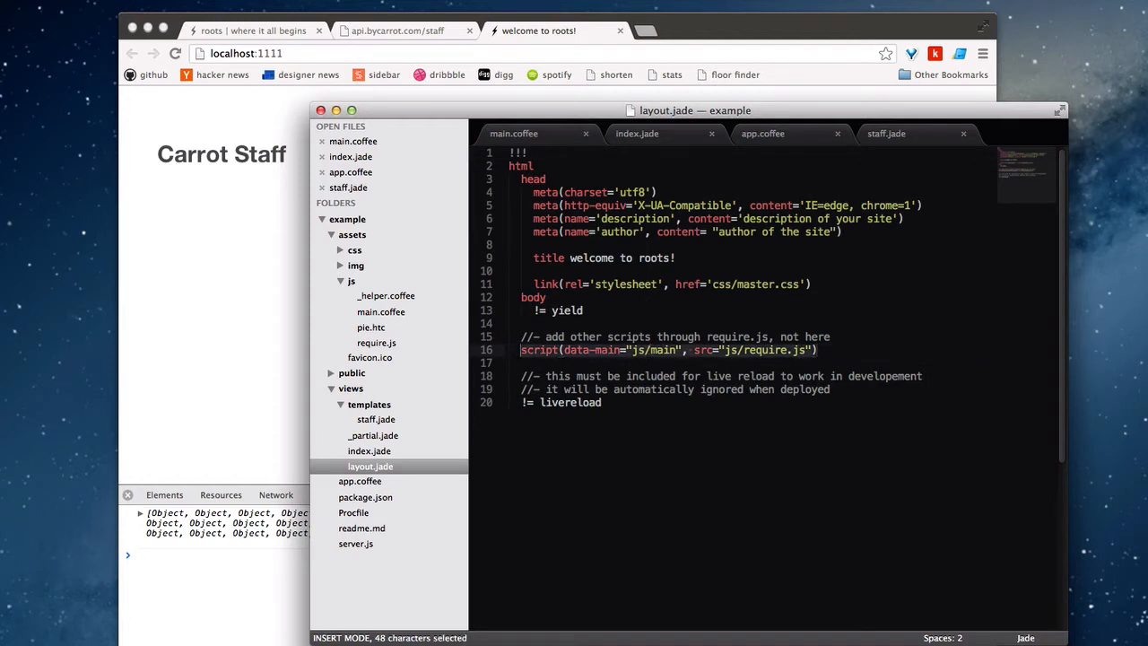
type("sc")
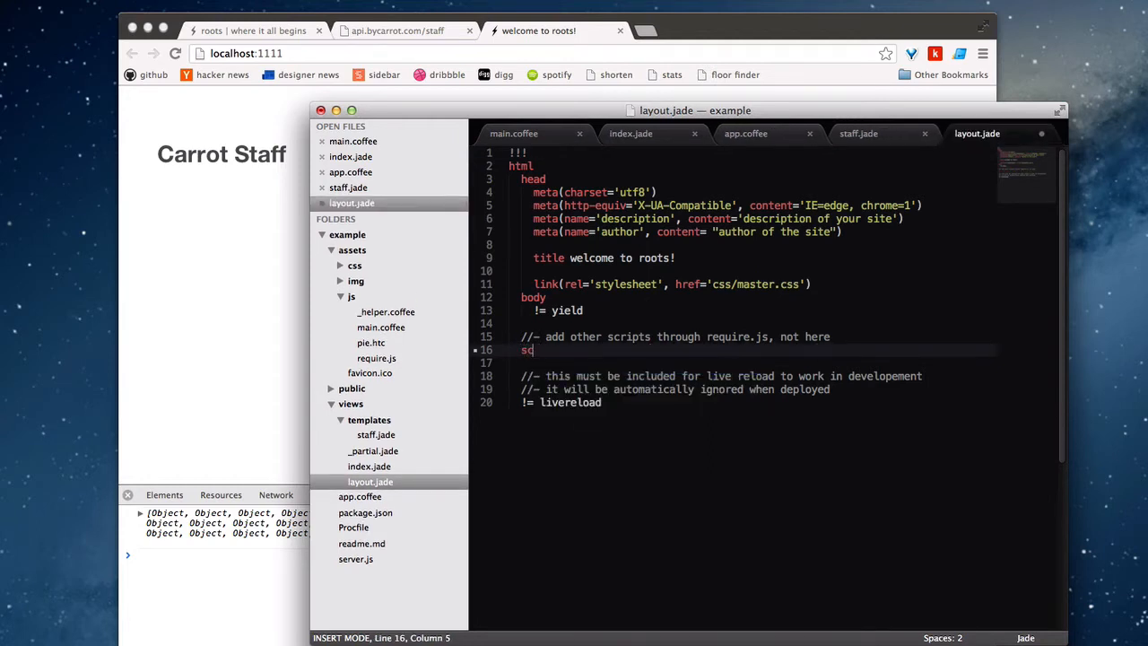
type("ript")
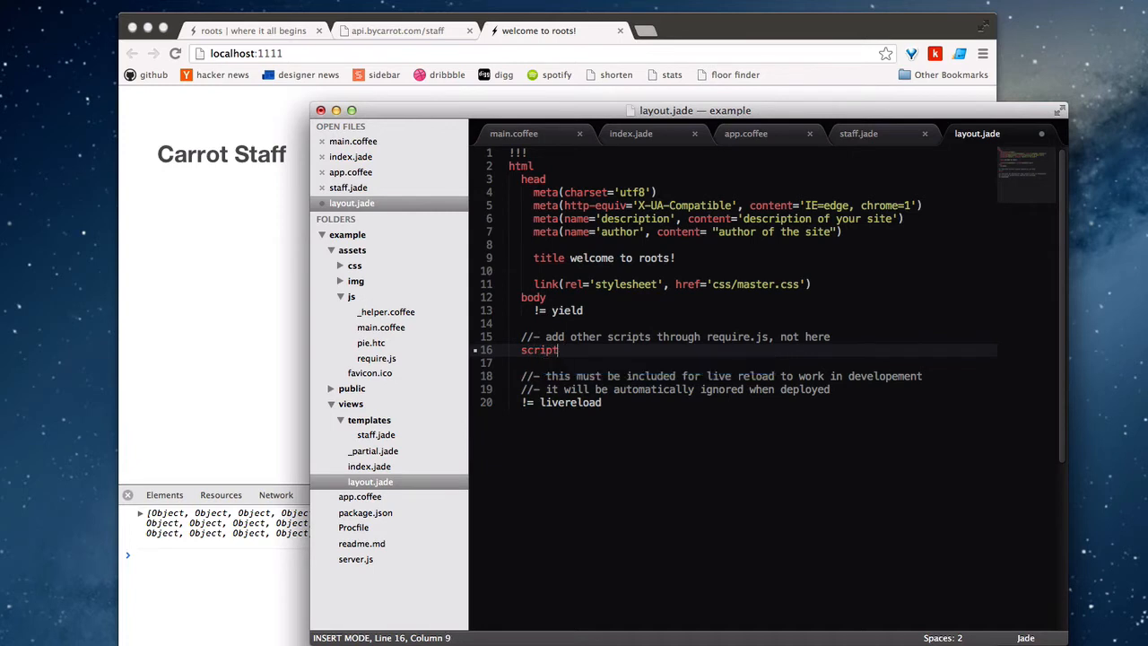
type("(src='m")
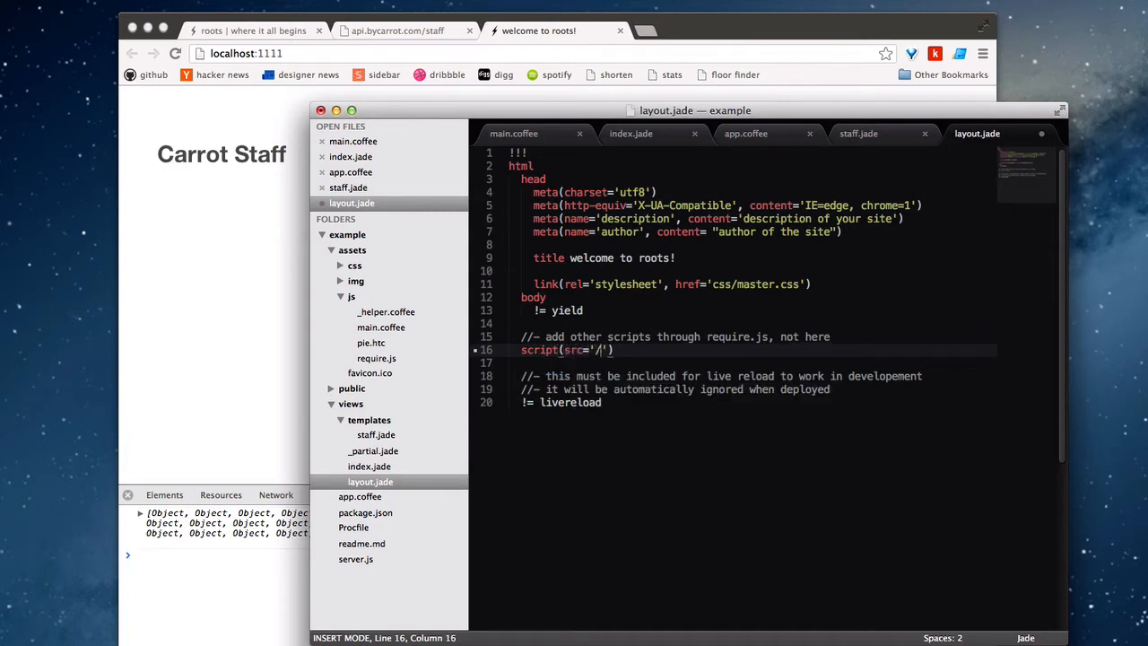
type("js/main.")
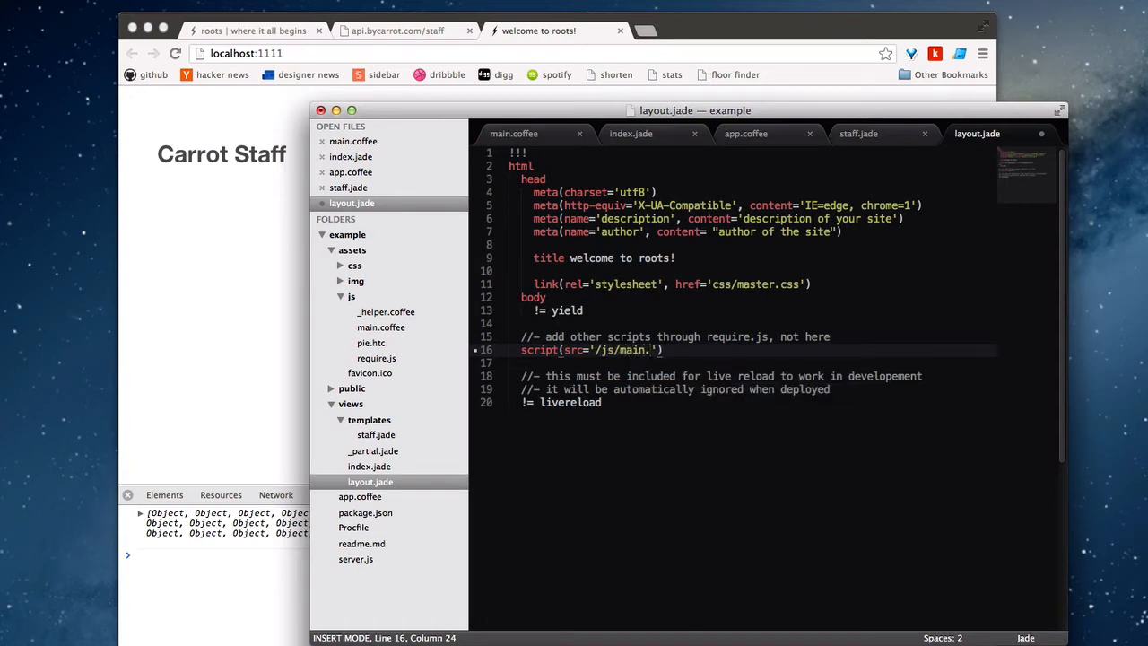
type("js")
type("script(src='/js/templat")
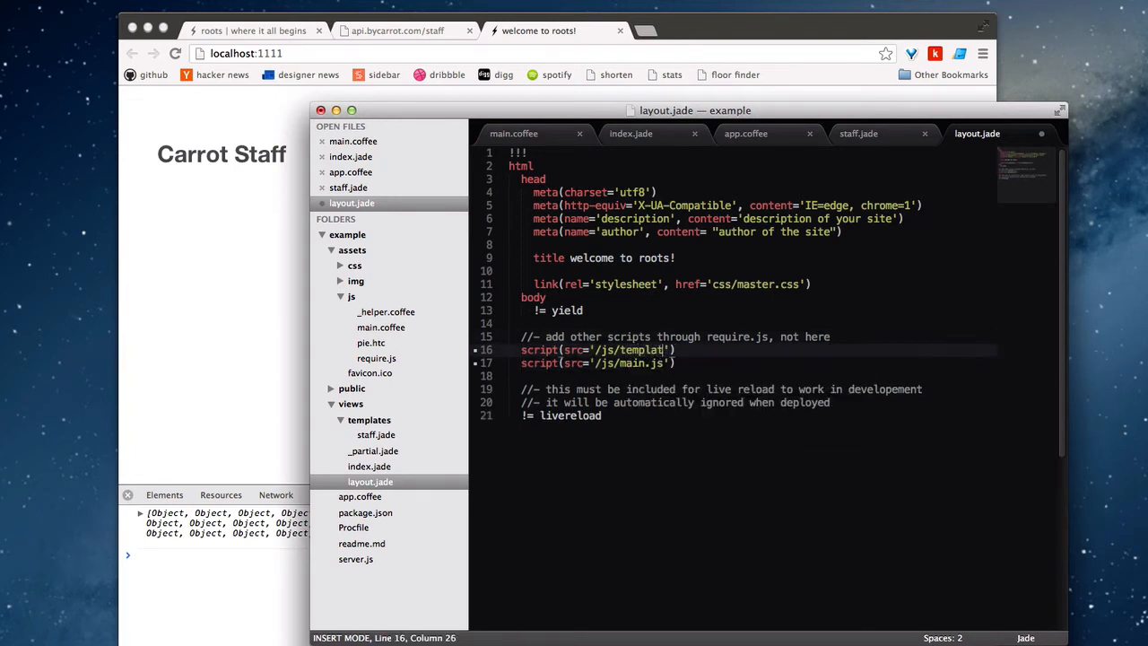
- Add script(src='/js/templates.js') above the main.js script line
type("es.js")
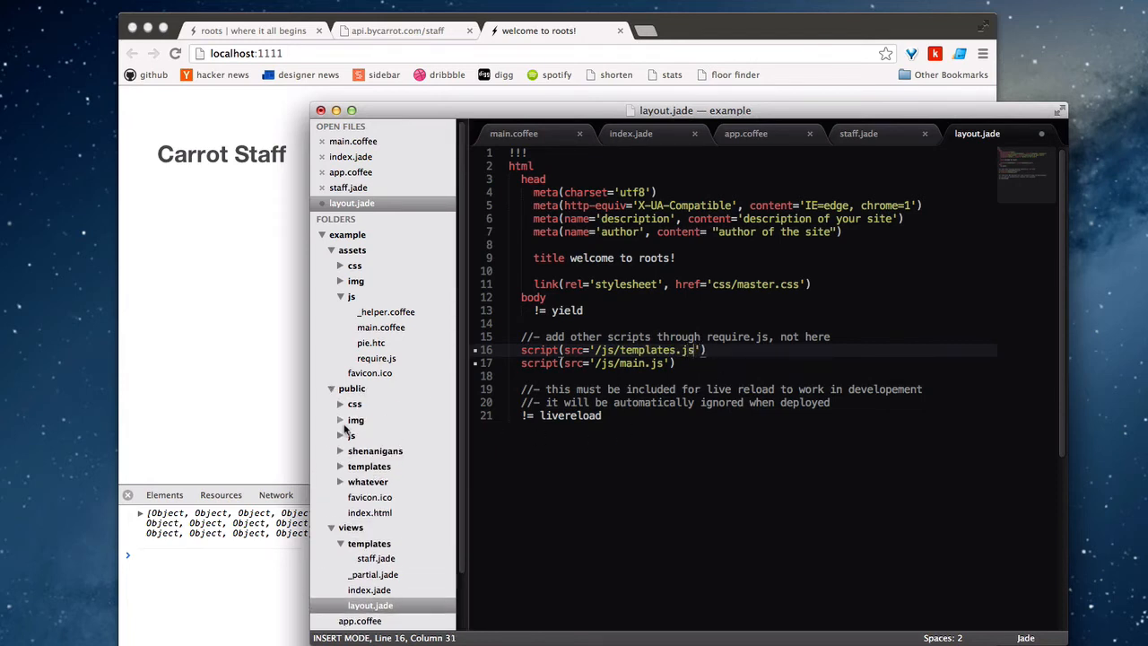
left_click(341, 436)
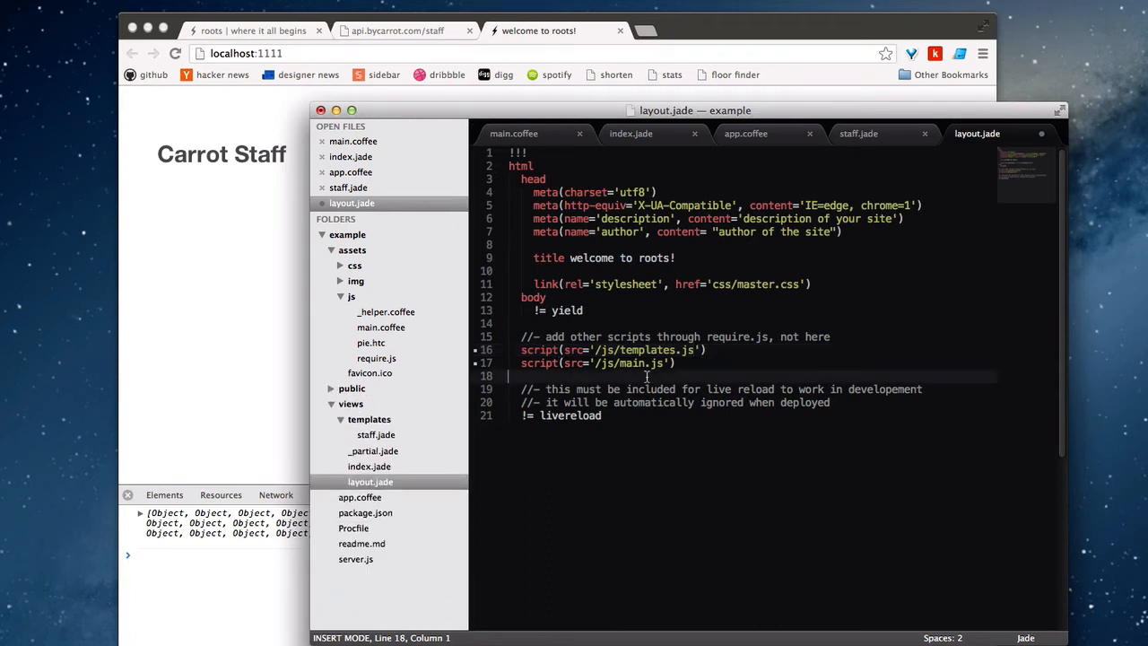
- Save the layout, then insert the jQuery 1.8.3 Google CDN script before main.js and save again
key("cmd+s")
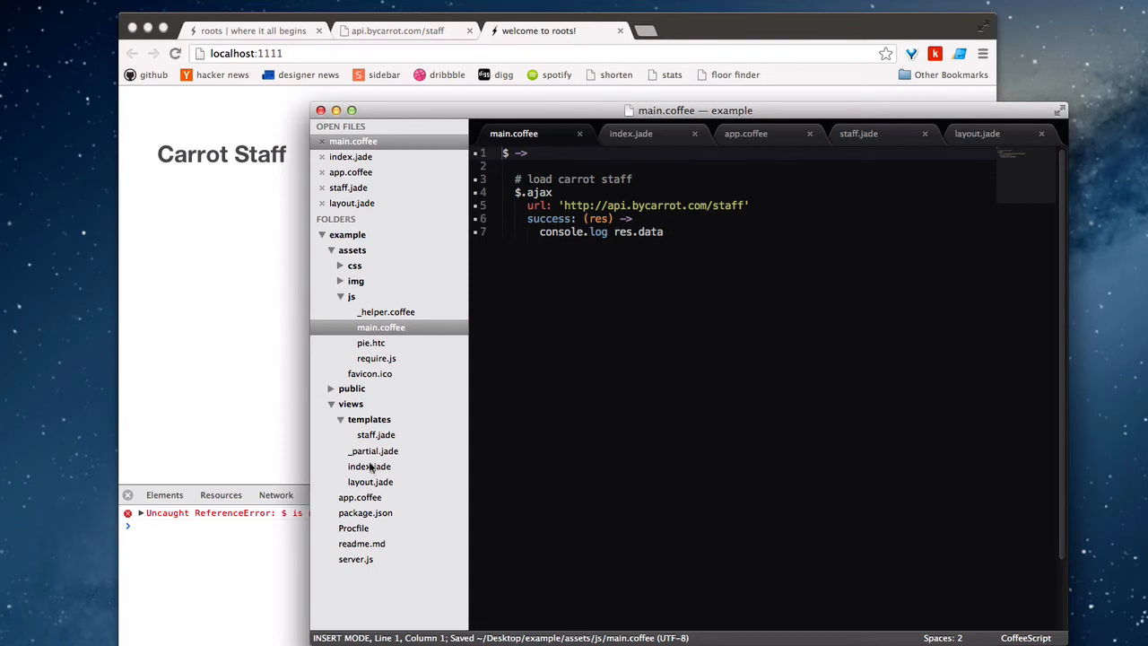
left_click(976, 133)
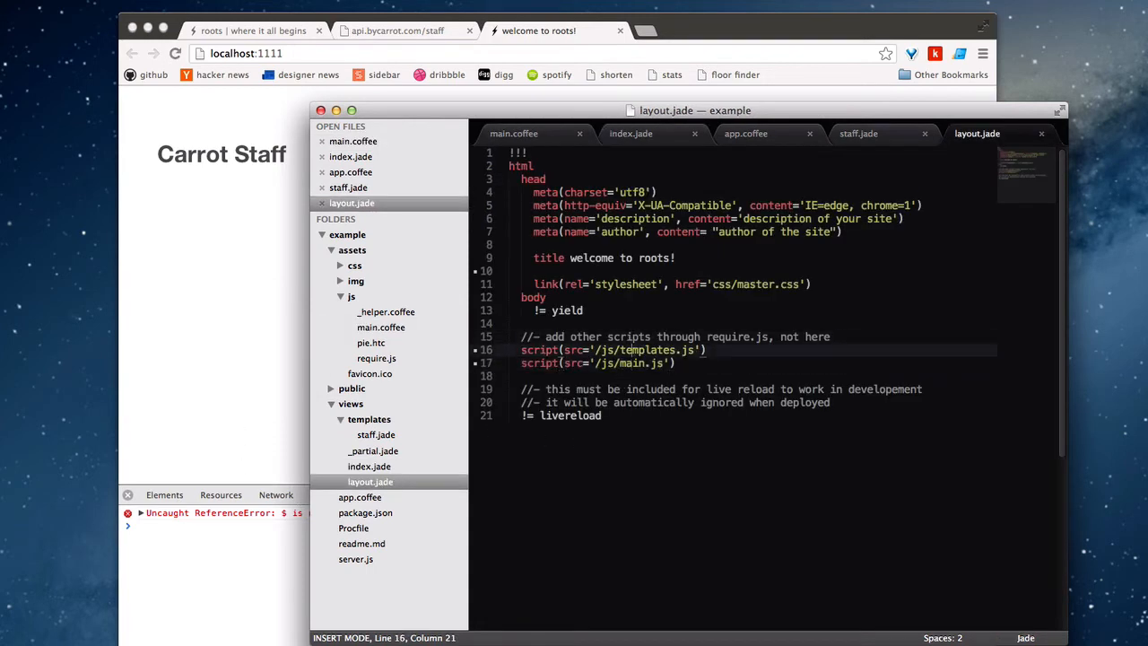
type("script(src='http://ajax.googleapis.com/ajax/libs/jquery/1.8.3/jquery.min.js")
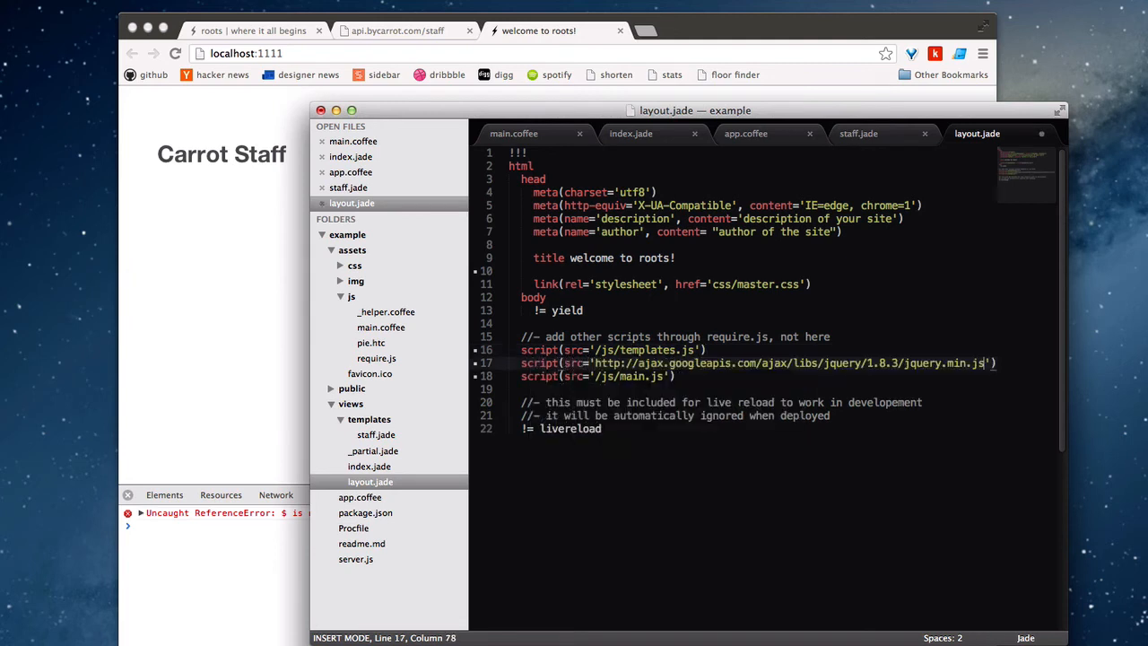
key("cmd+s")
type("templates")
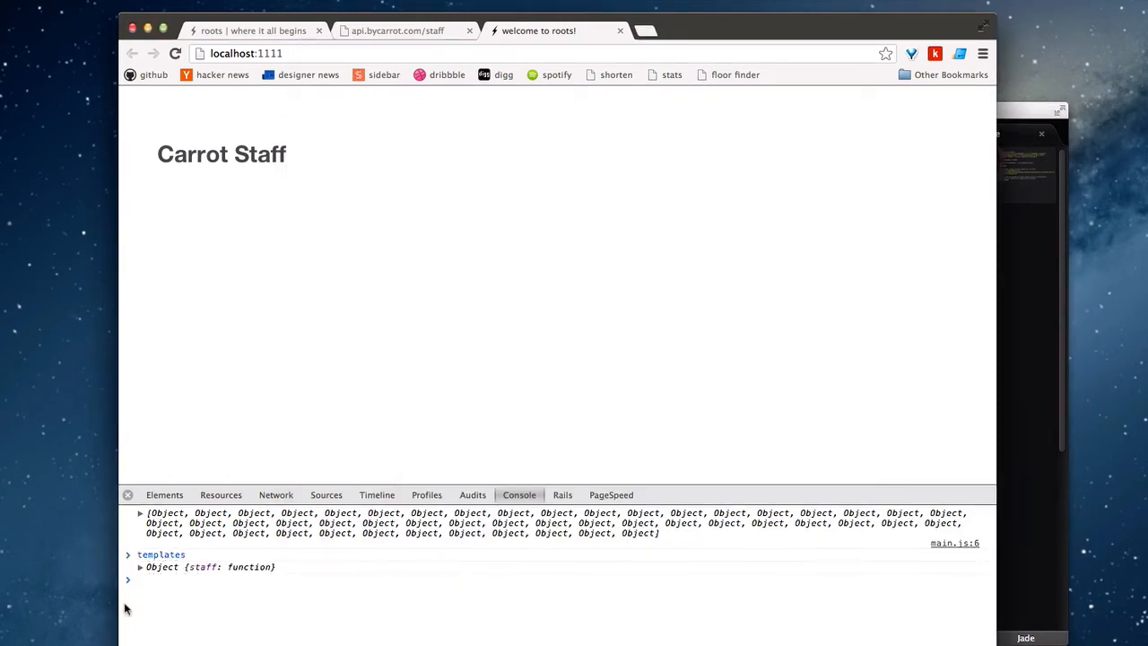
- Evaluate templates in the Chrome console to see its staff function
left_click(140, 567)
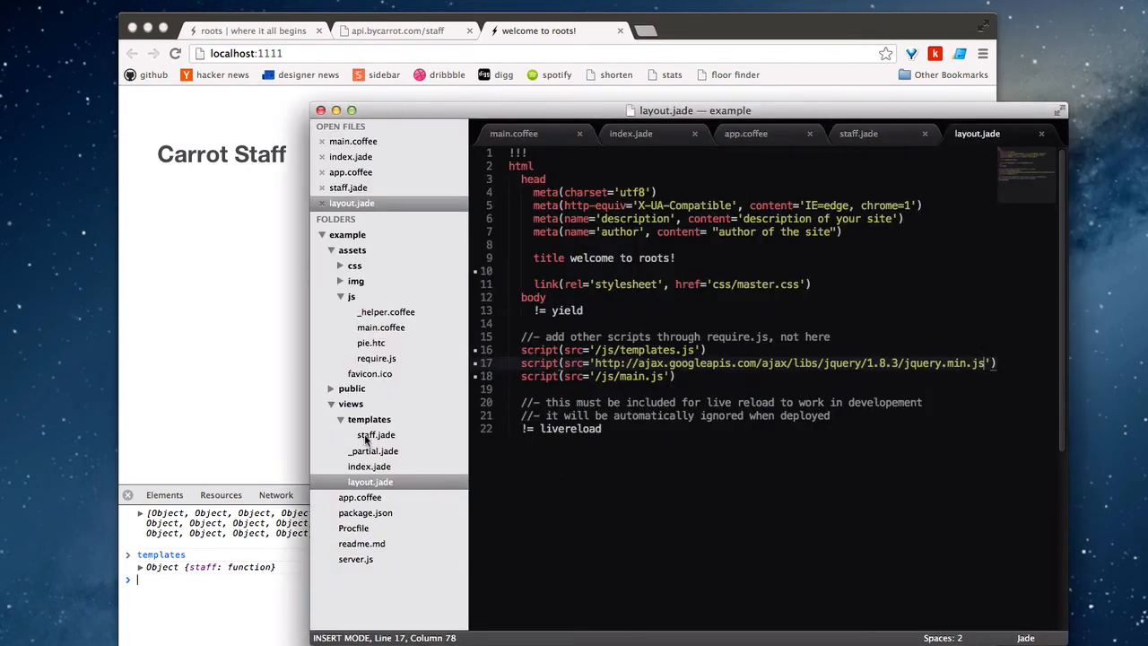
mouse_move(229, 556)
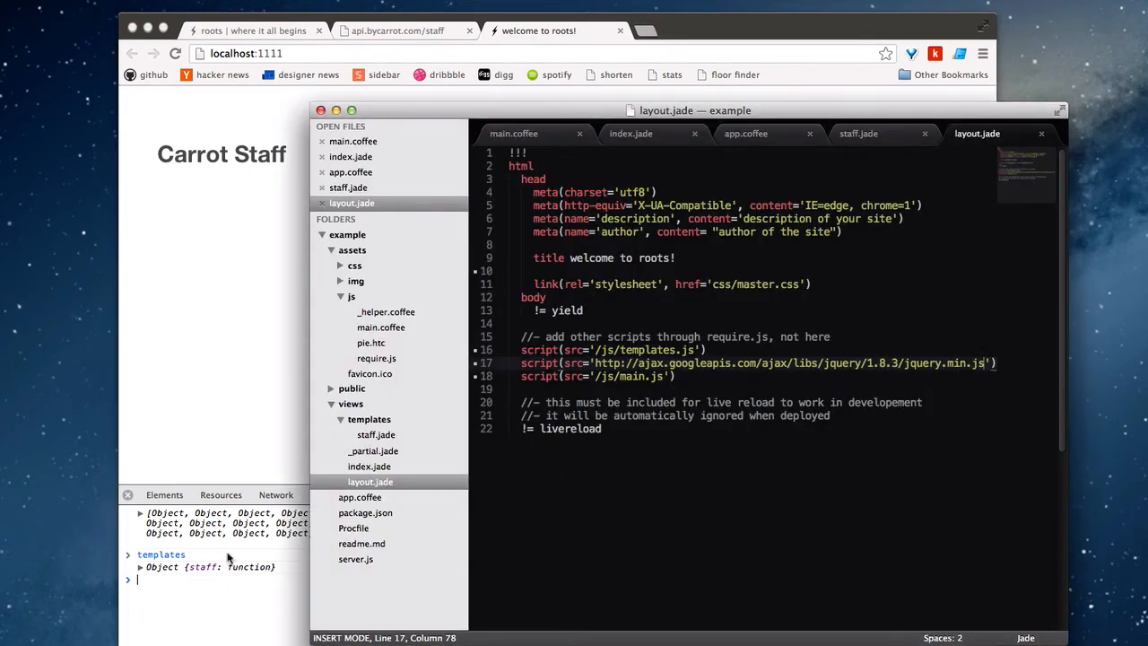
mouse_move(232, 578)
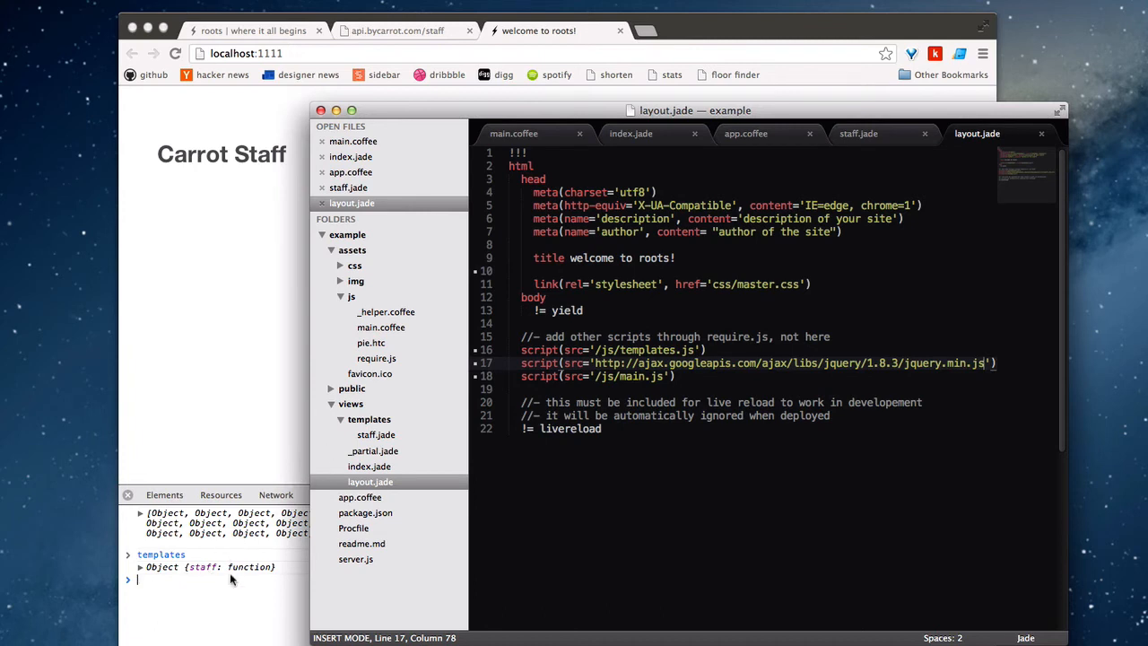
mouse_move(249, 591)
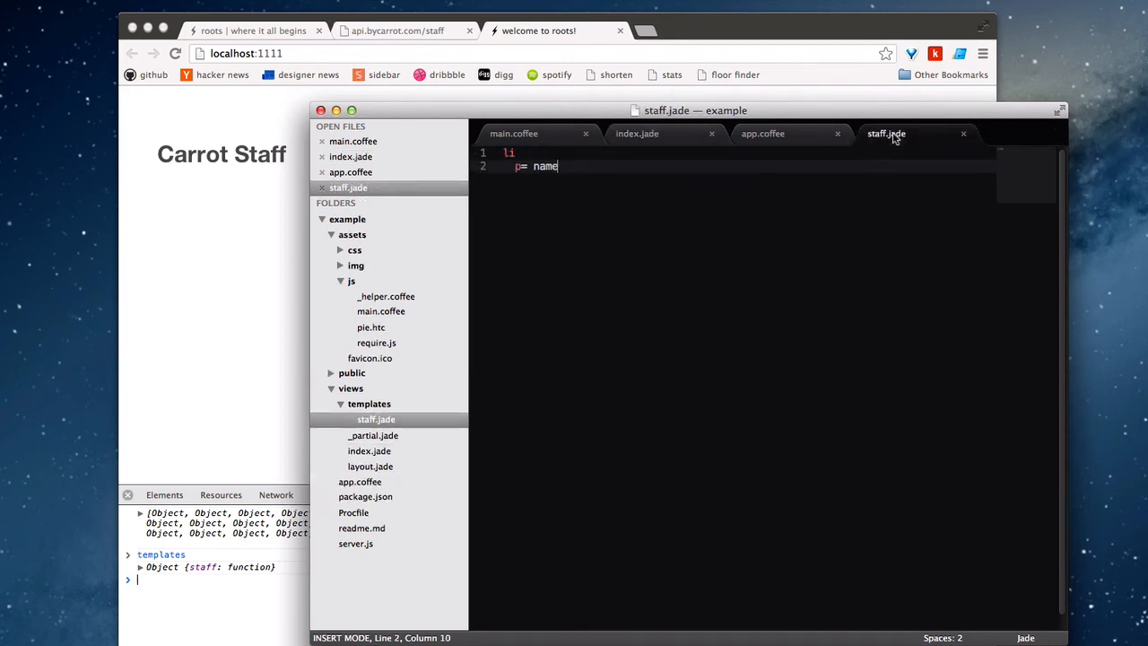
- In main.coffee's success loop, log templates.staff(staff_member) for each staff_member in res.data and save
left_click(763, 133)
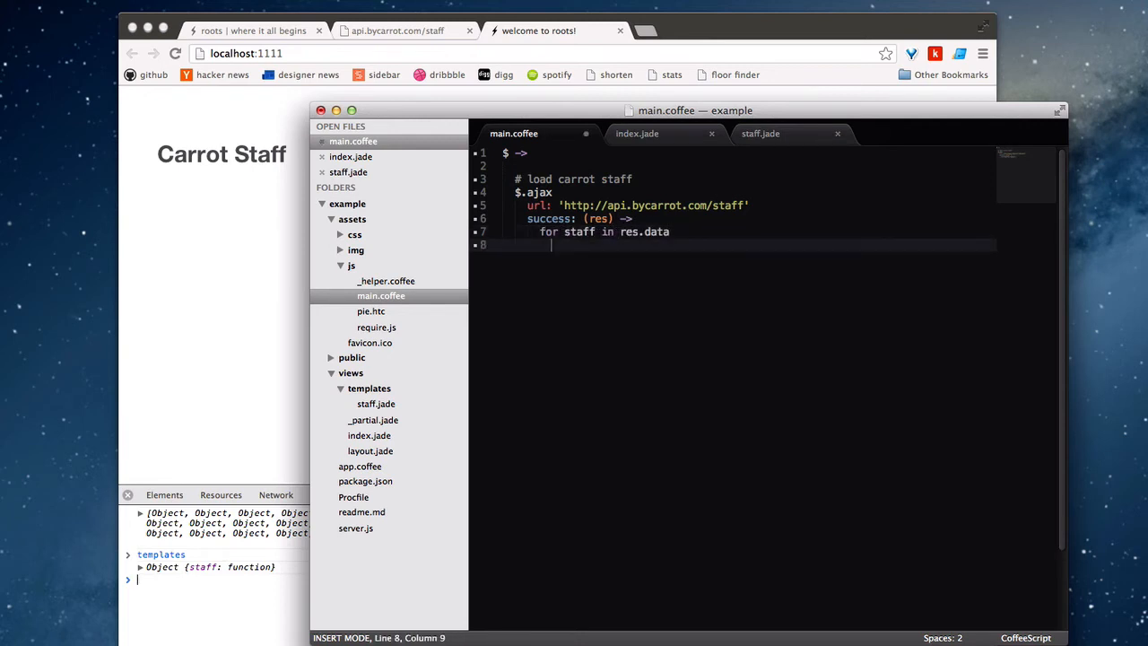
type("console.log")
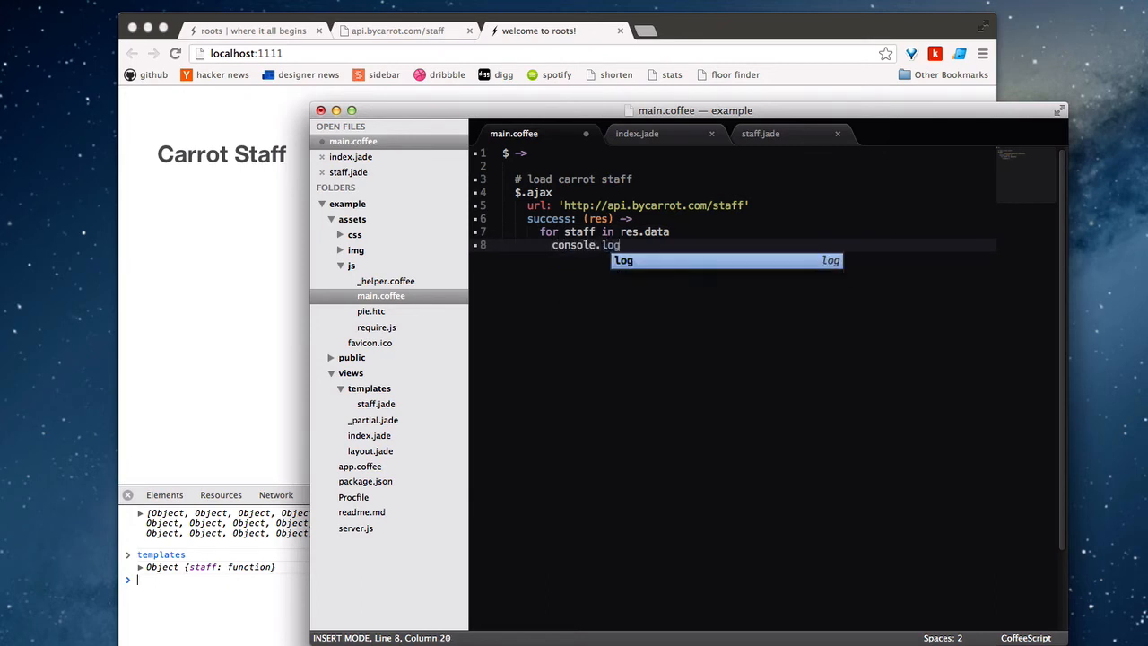
type("staffstaff")
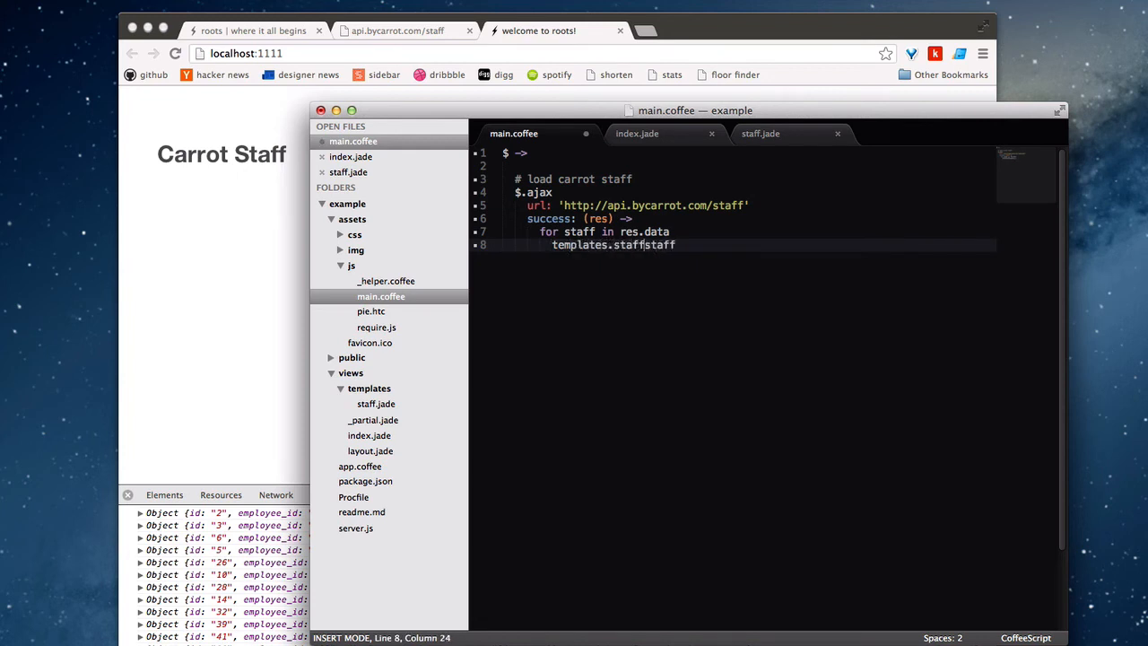
type("(staff)")
left_click(605, 232)
type("_member")
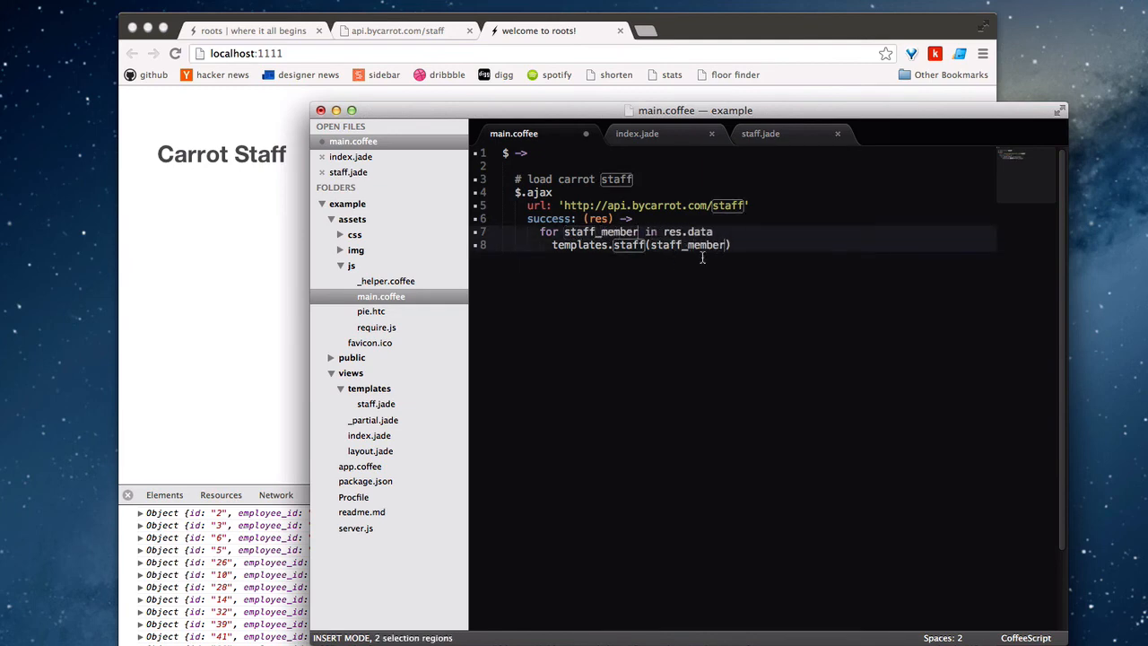
key("cmd+s")
type("console.")
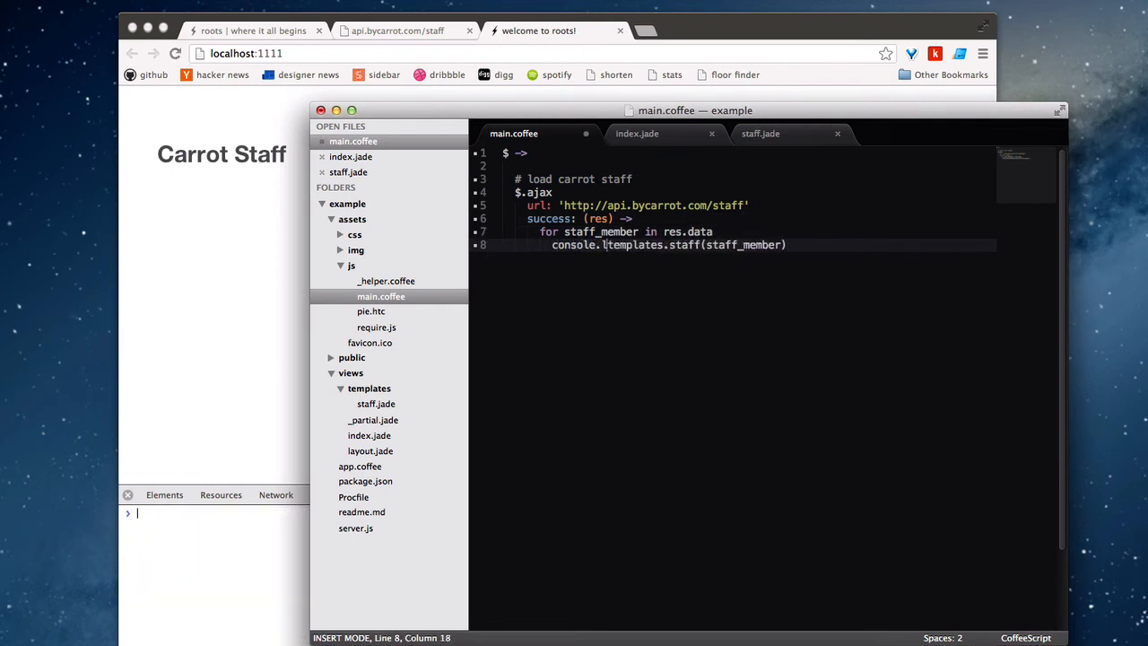
- Log the rendered template, then switch the loop to $('ul').append templates.staff(staff_member)
type("log")
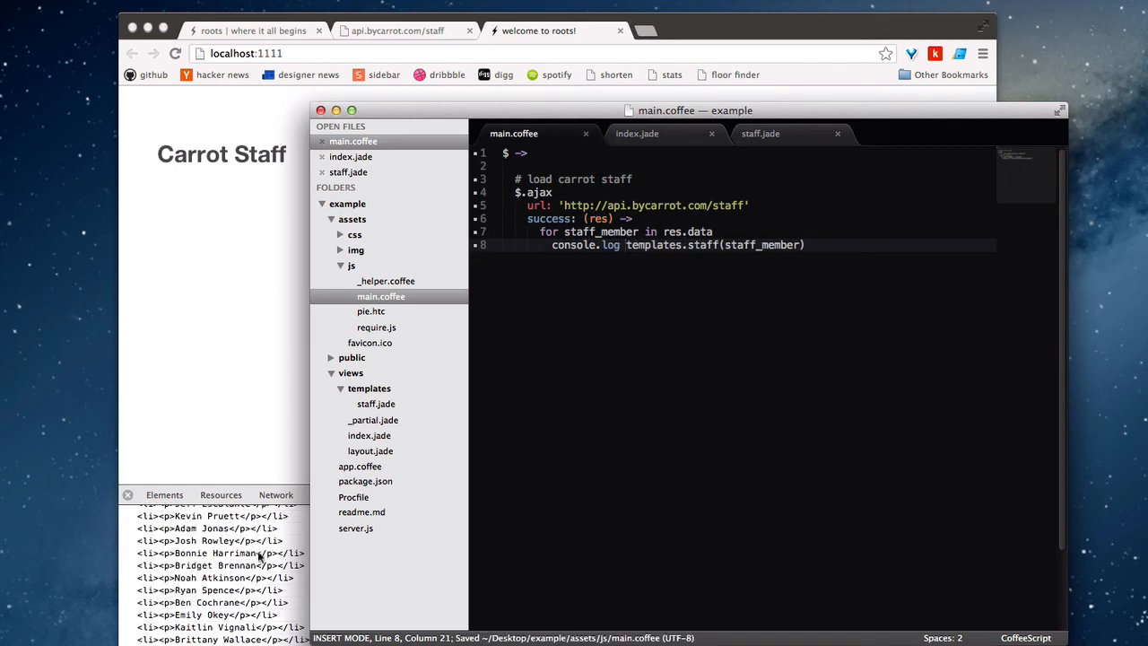
scroll("down", 3)
type("$(")
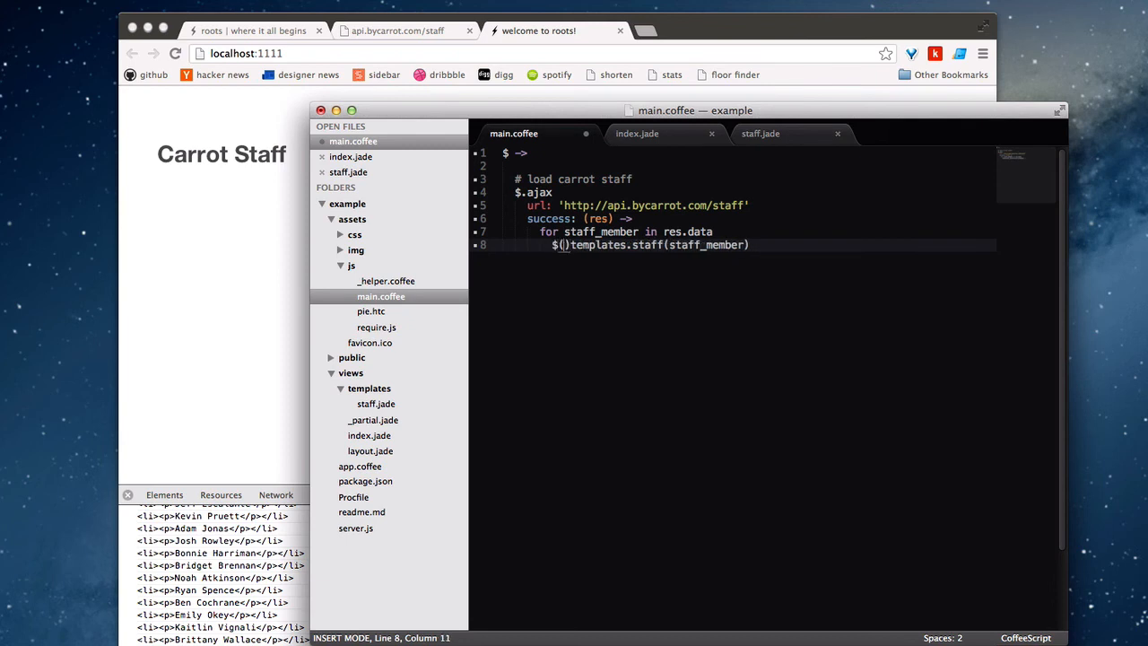
type("'ul'")
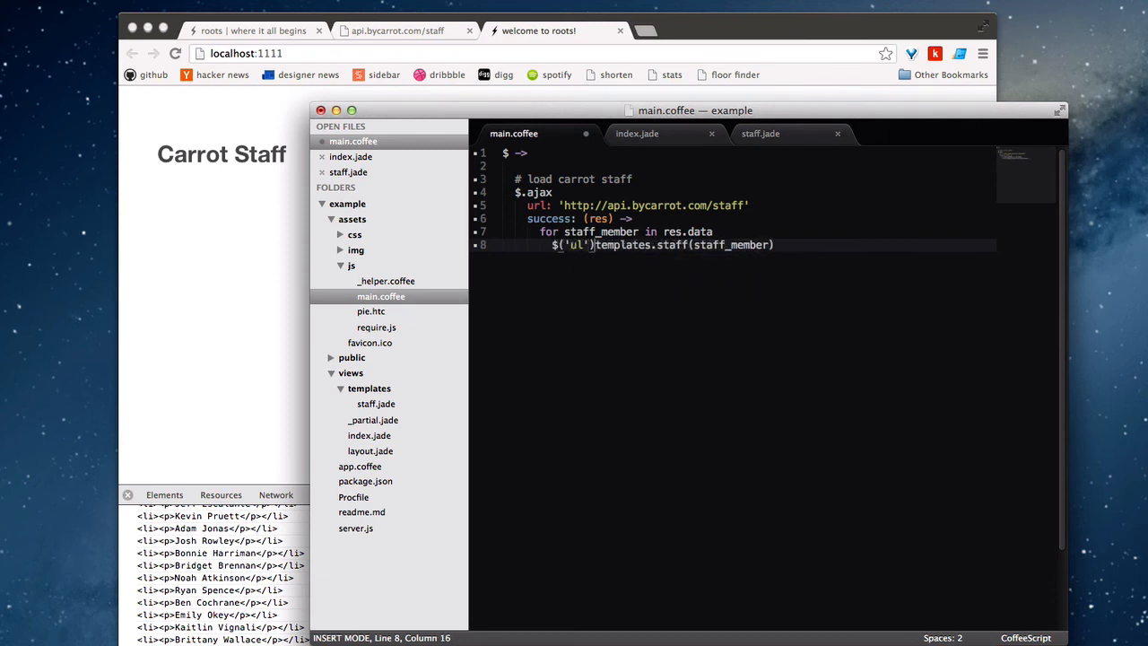
type(".append")
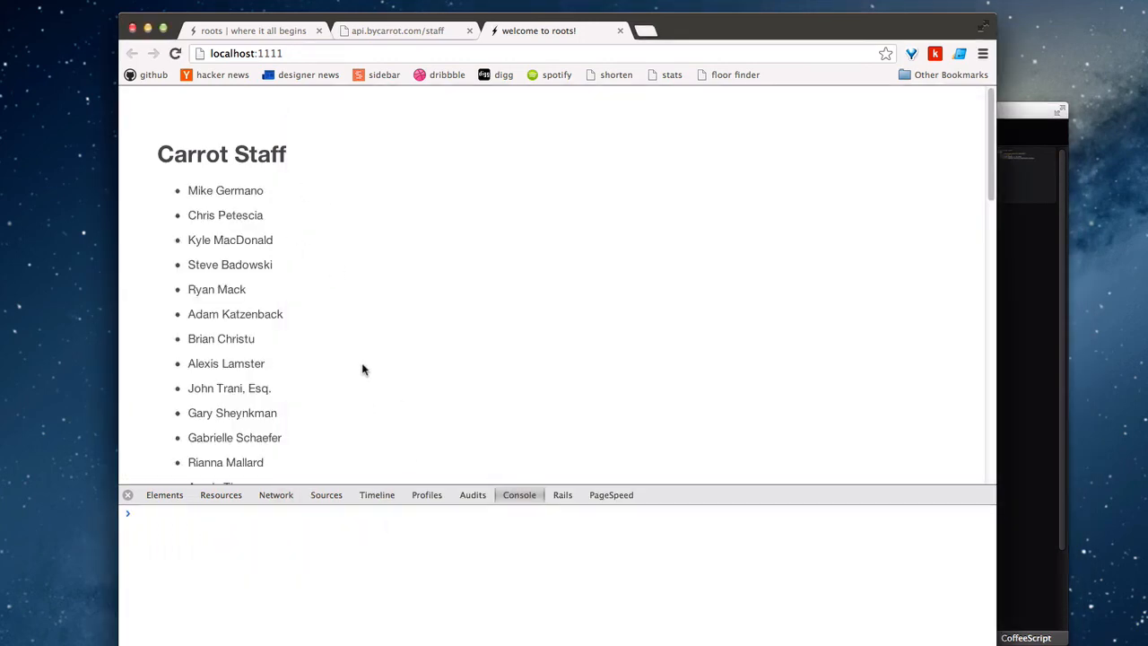
- Scroll the reloaded Carrot Staff page down to the last rendered name and back up
scroll("down", 3)
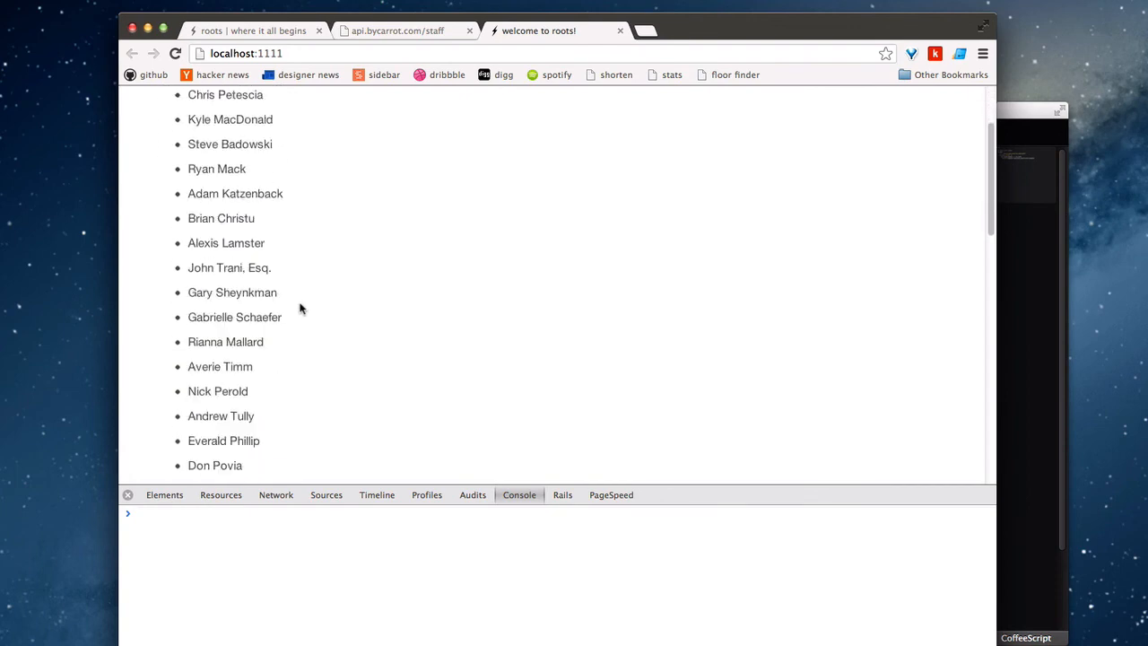
scroll("down", 3)
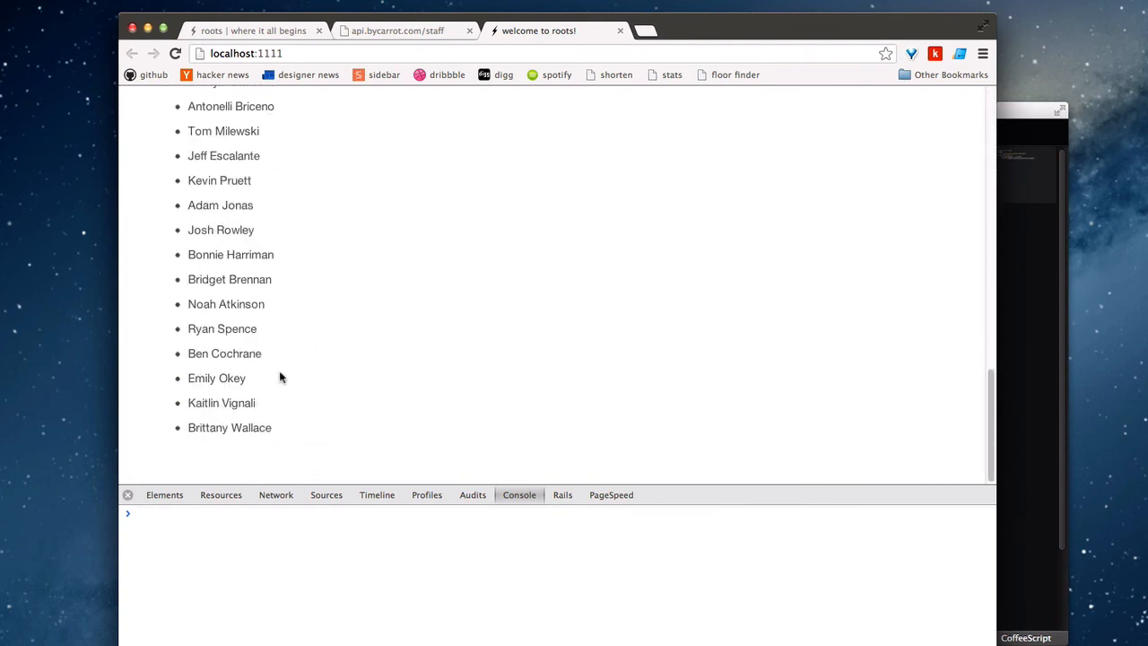
scroll("up", 3)
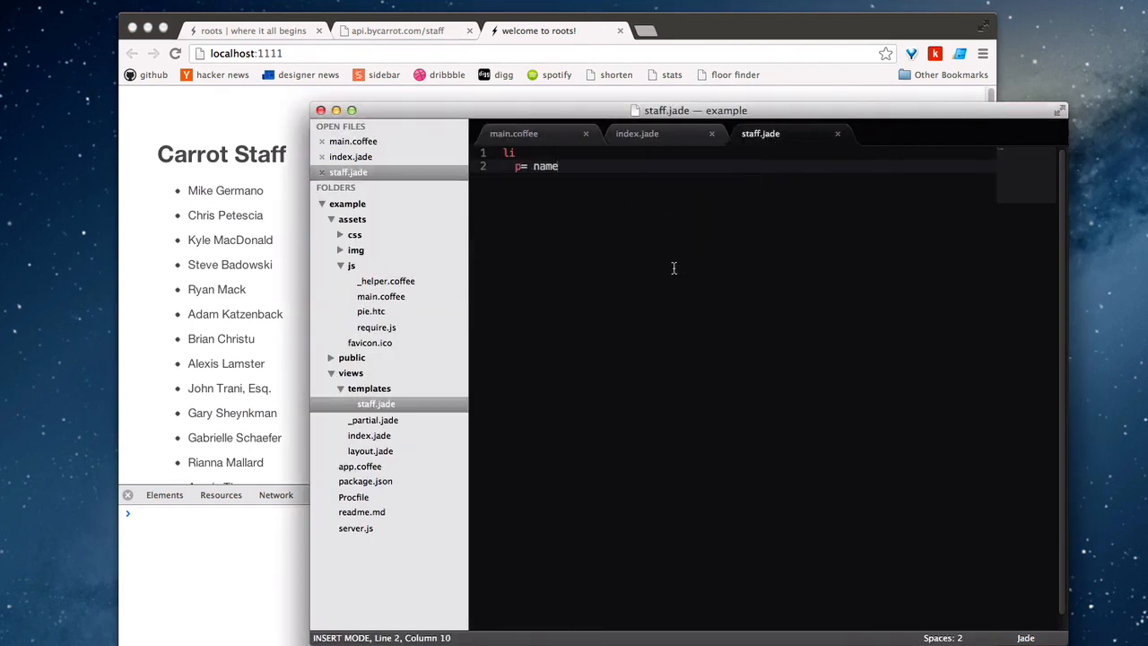
mouse_move(651, 341)
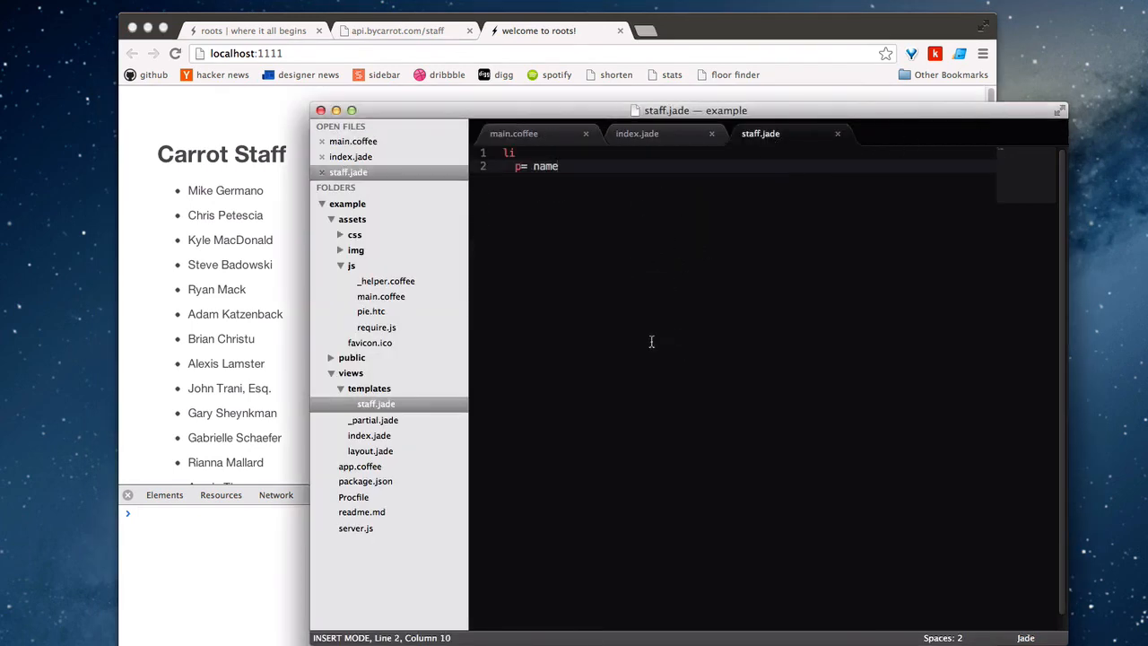
mouse_move(635, 248)
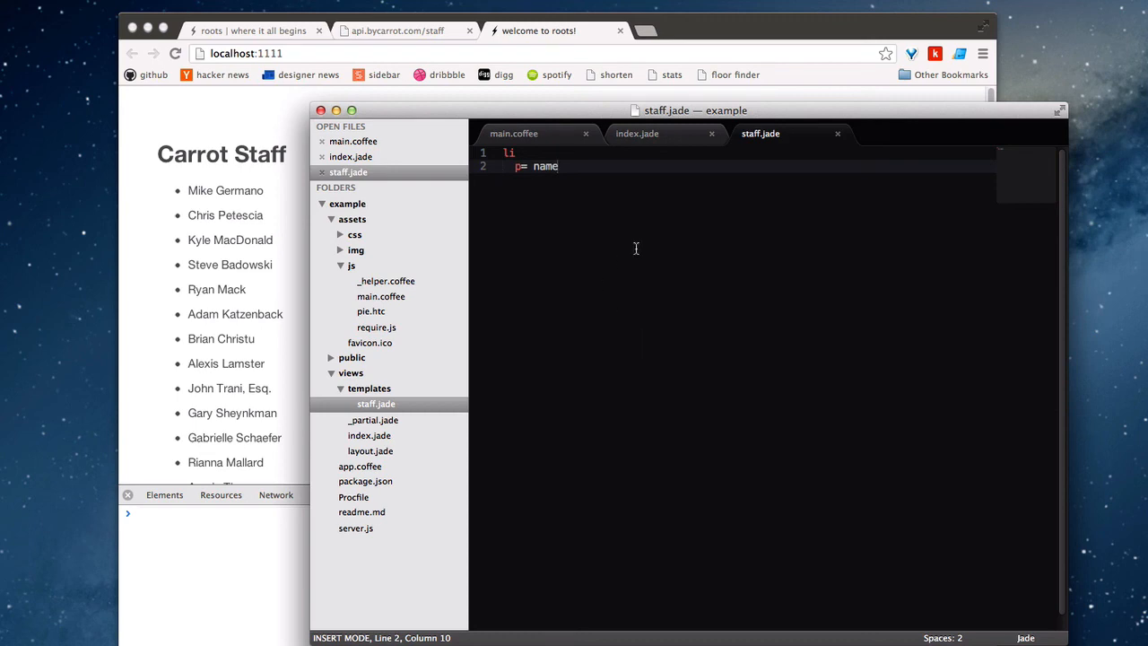
- Review the ul in index.jade, then bring main.coffee back to the front
left_click(636, 133)
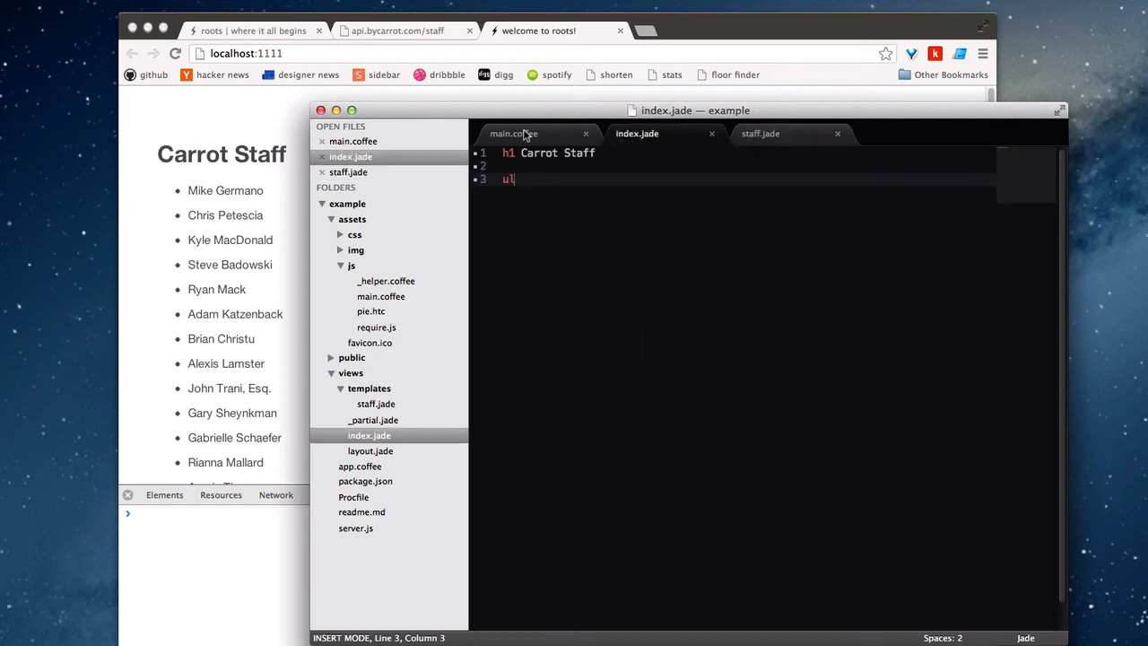
left_click(513, 133)
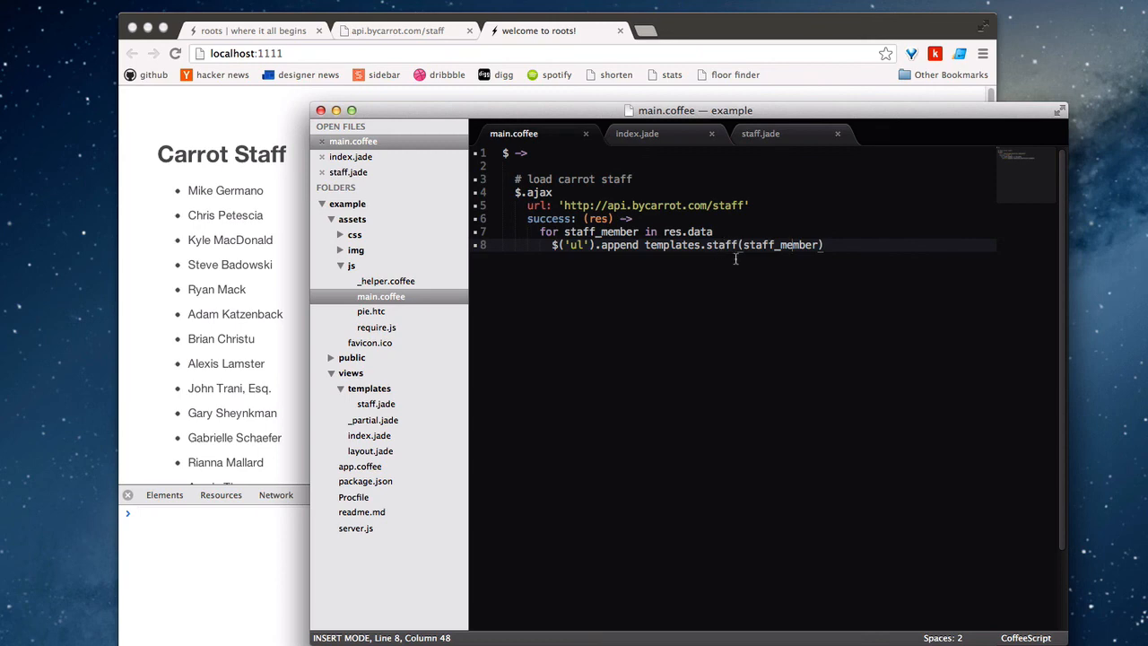
mouse_move(933, 208)
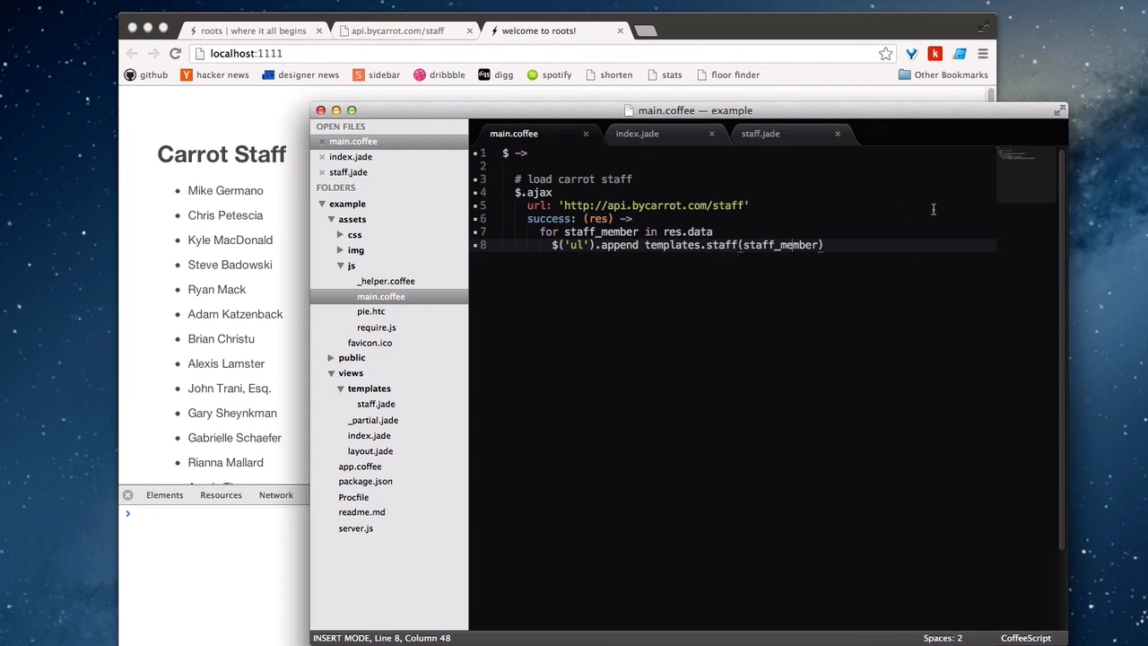